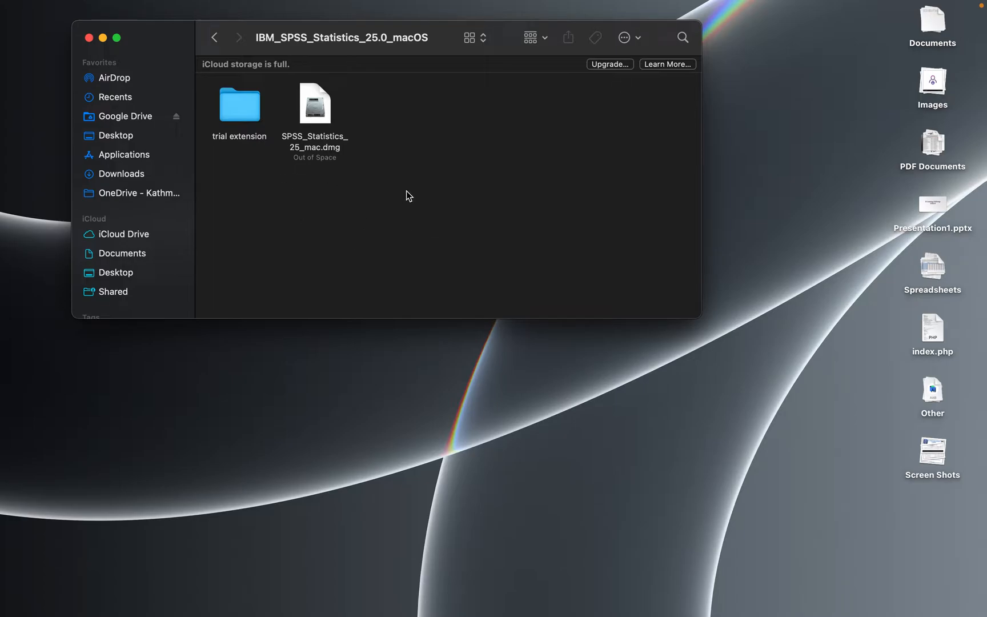
mouse_move(256, 198)
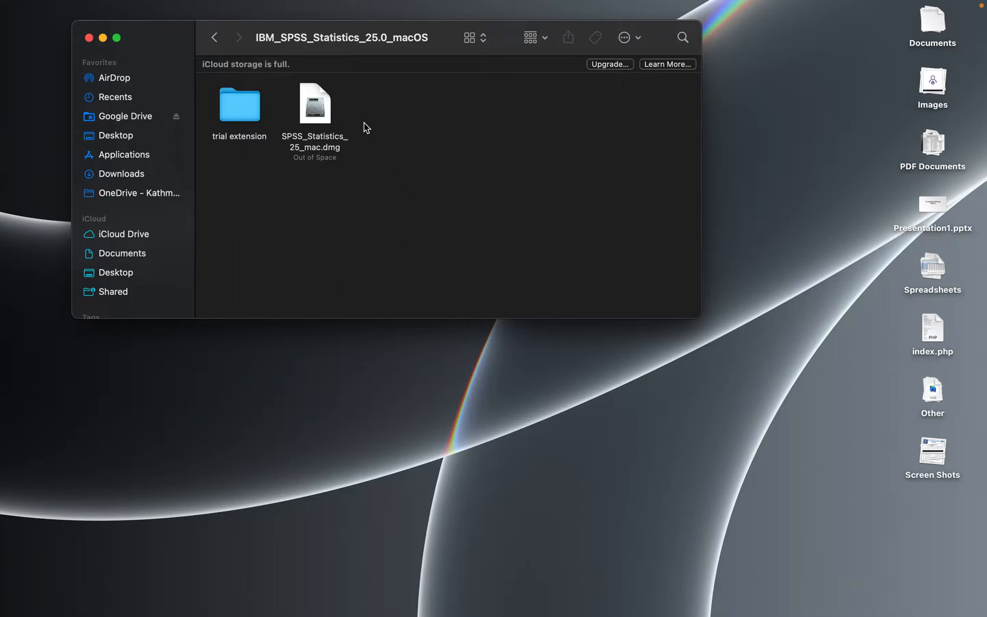
mouse_move(317, 242)
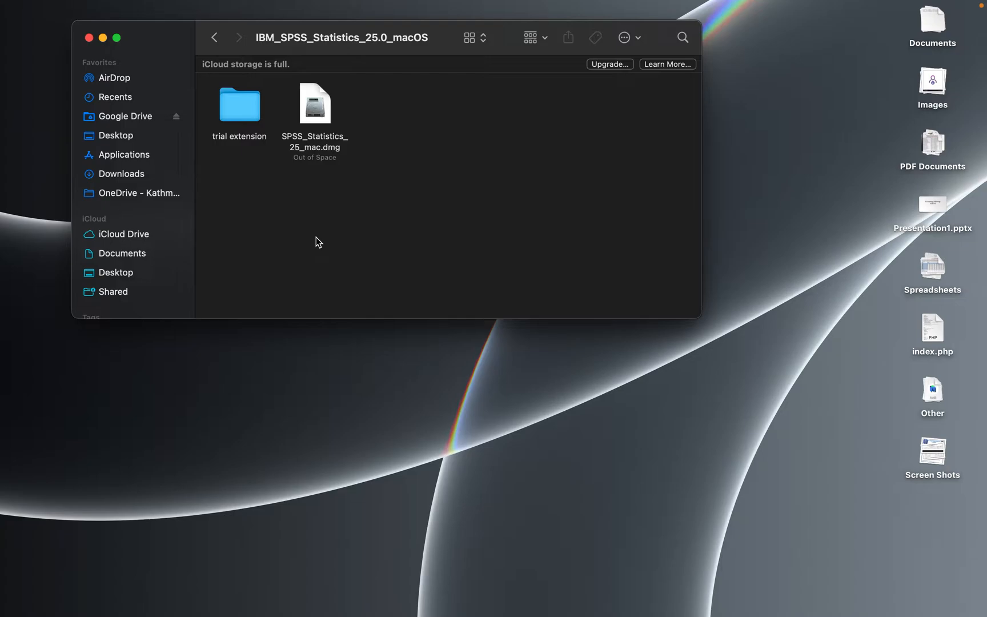
mouse_move(441, 152)
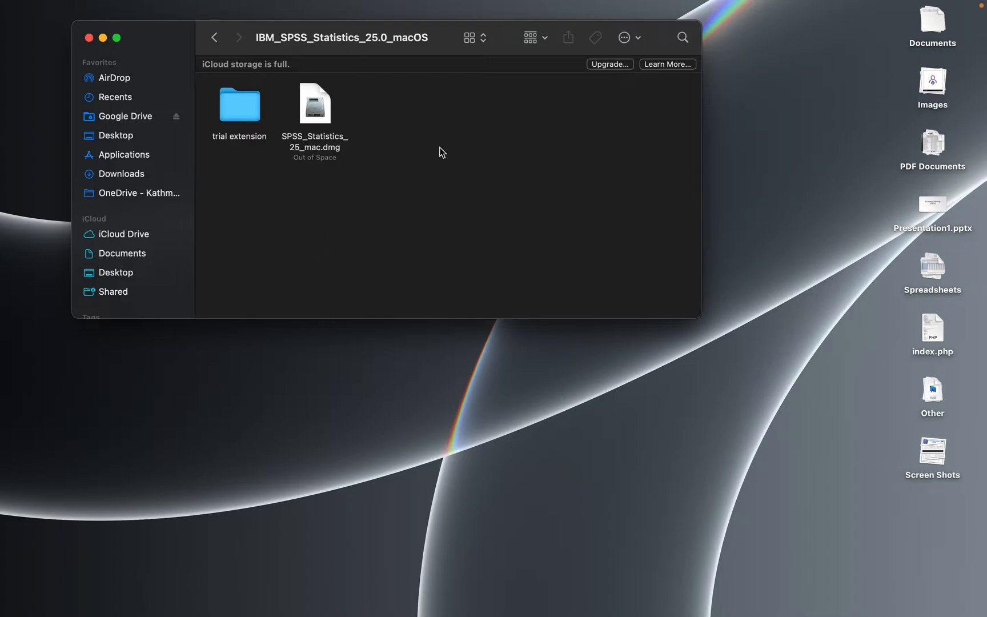
mouse_move(225, 155)
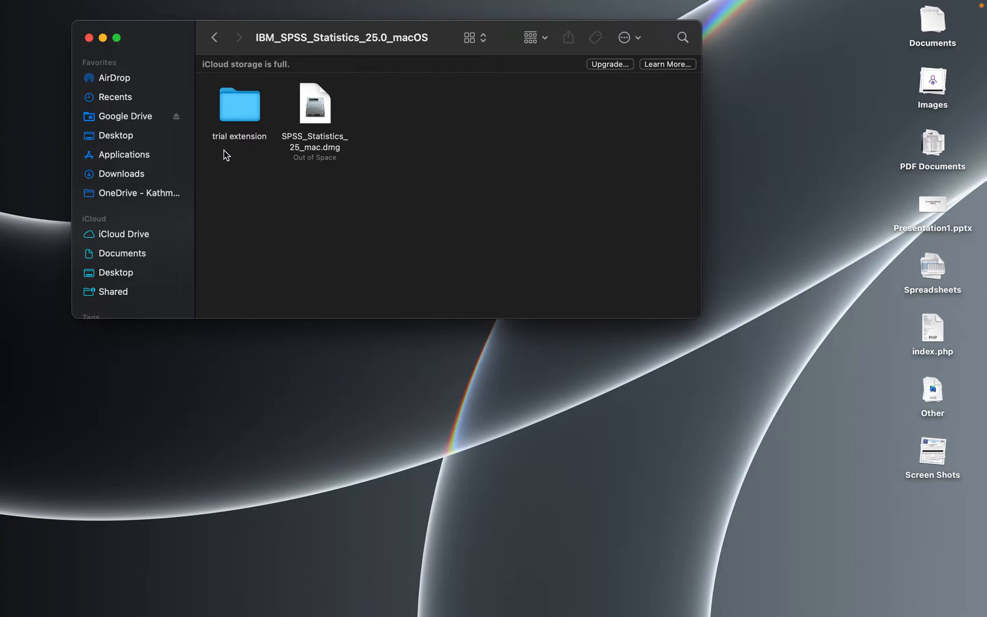
mouse_move(343, 163)
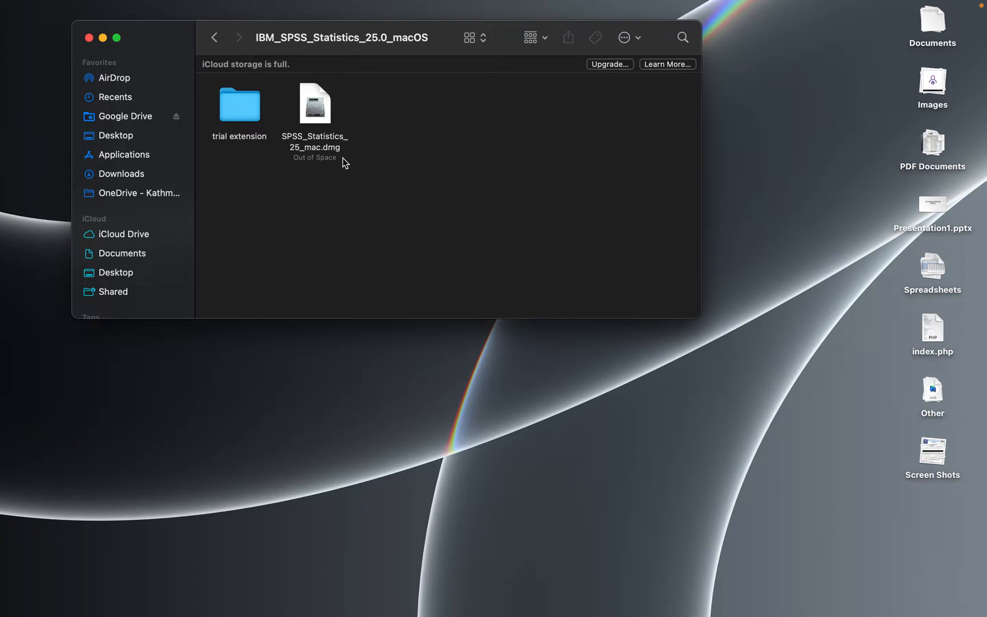
mouse_move(390, 171)
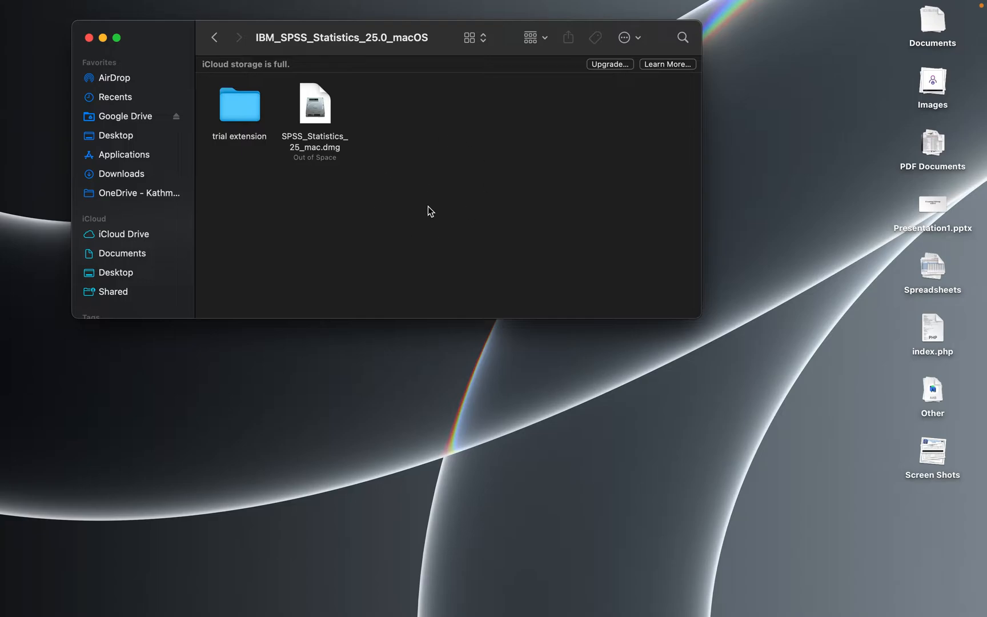
mouse_move(421, 160)
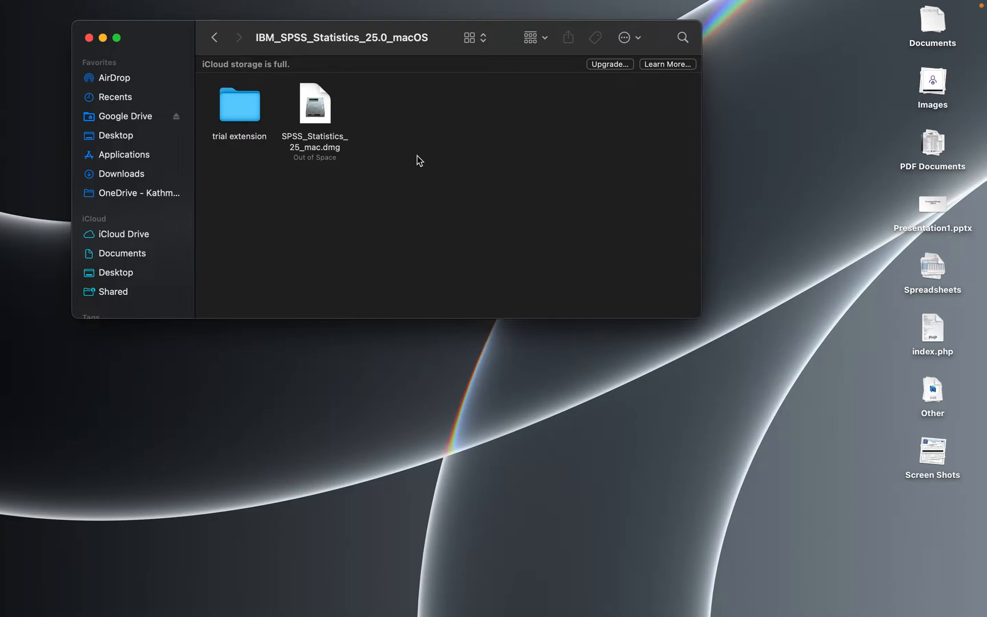
mouse_move(397, 161)
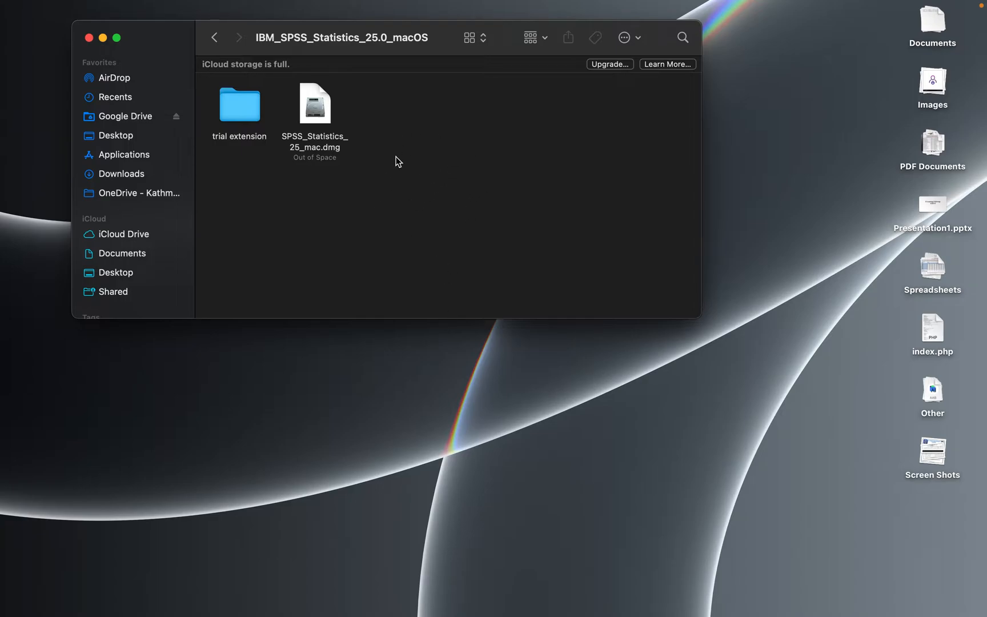
mouse_move(380, 184)
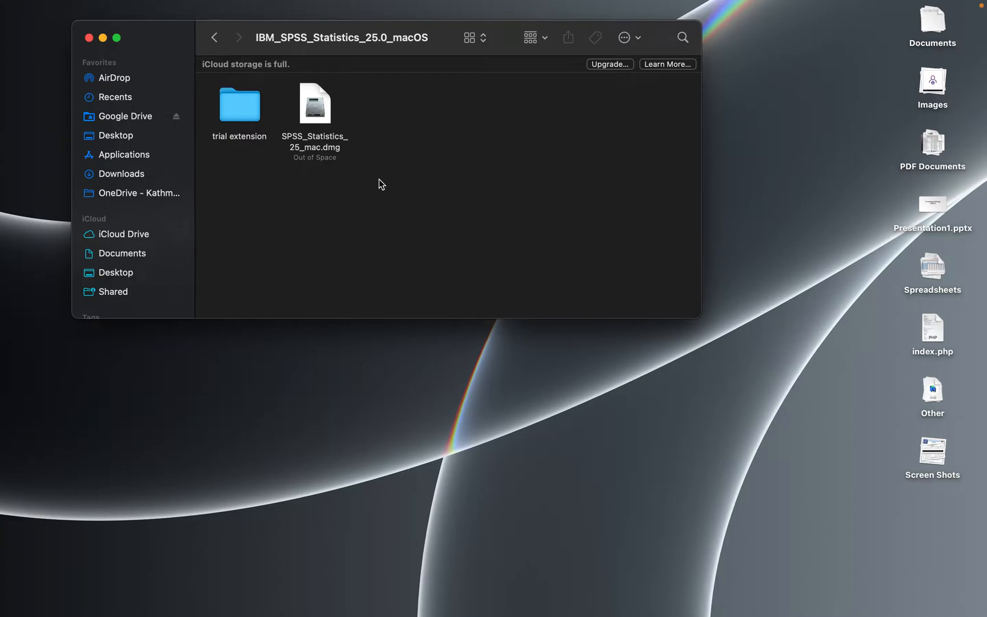
mouse_move(316, 121)
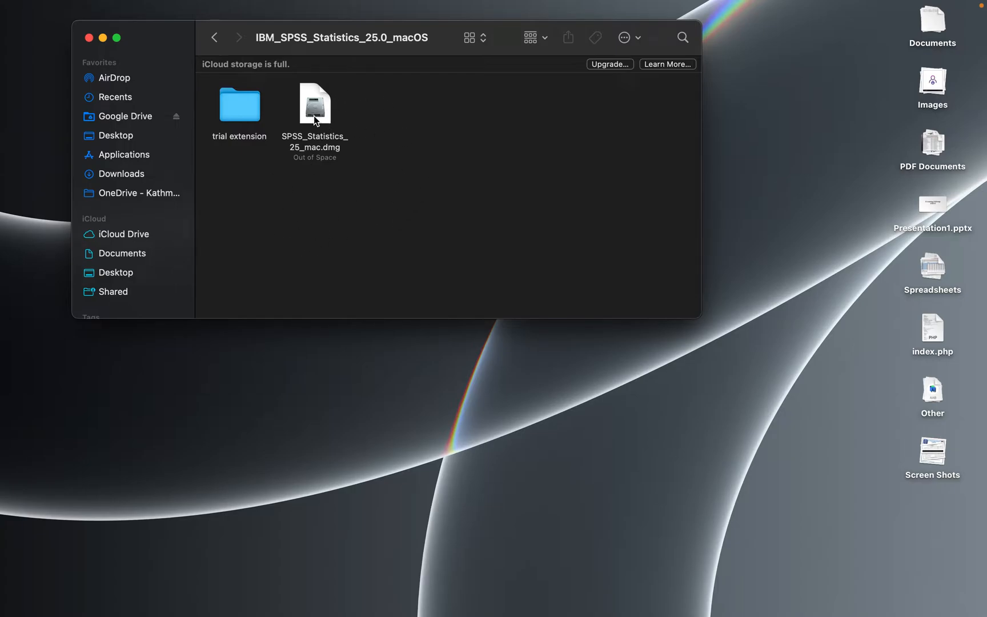
Mount SPSS_Statistics_25_mac.dmg and launch SPSS_Statistics_Installer from the disk image.
double_click(314, 104)
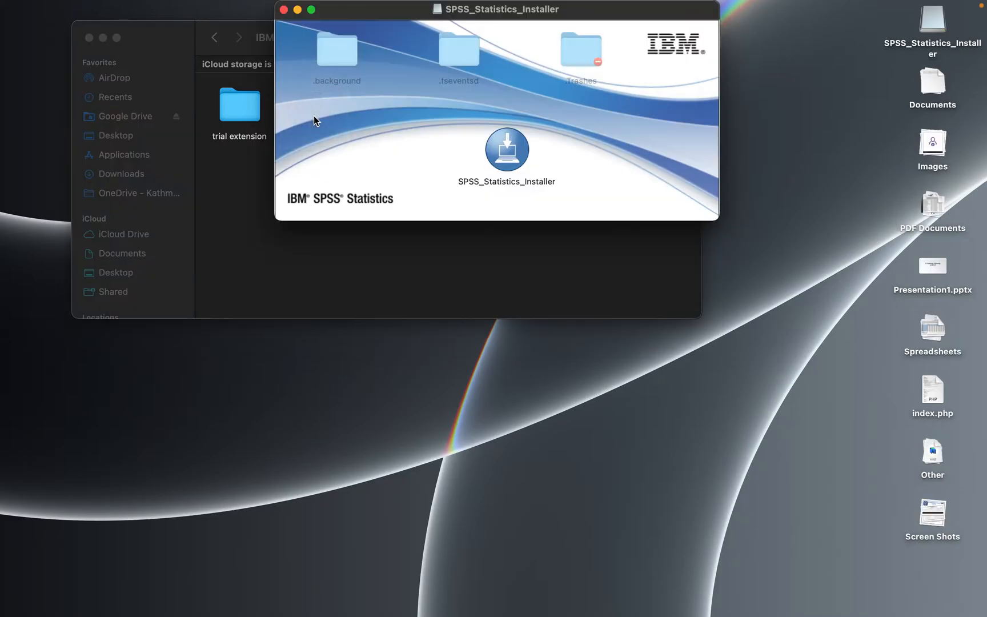
left_click(506, 150)
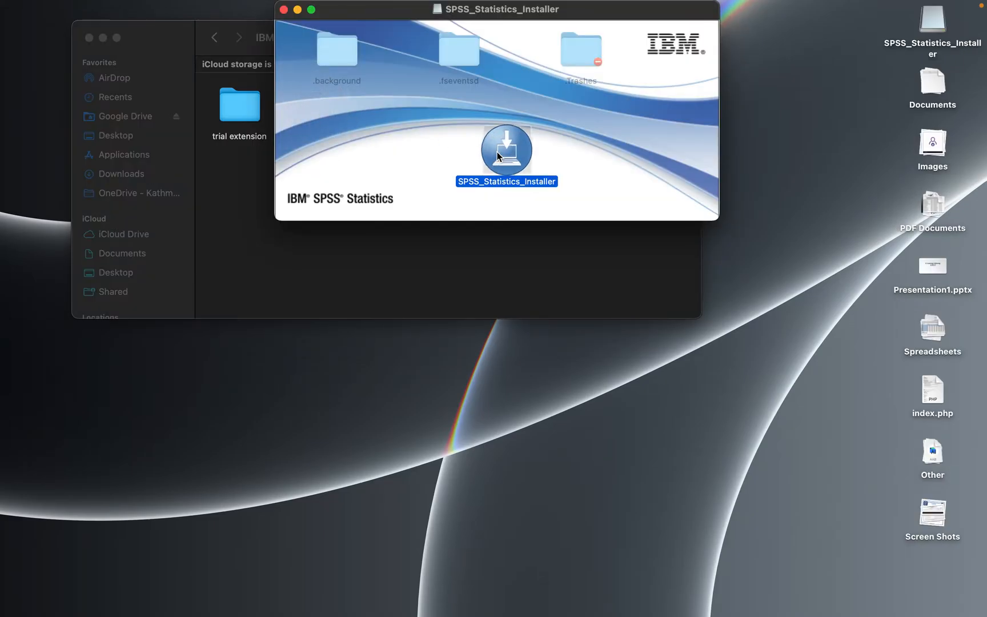
double_click(505, 150)
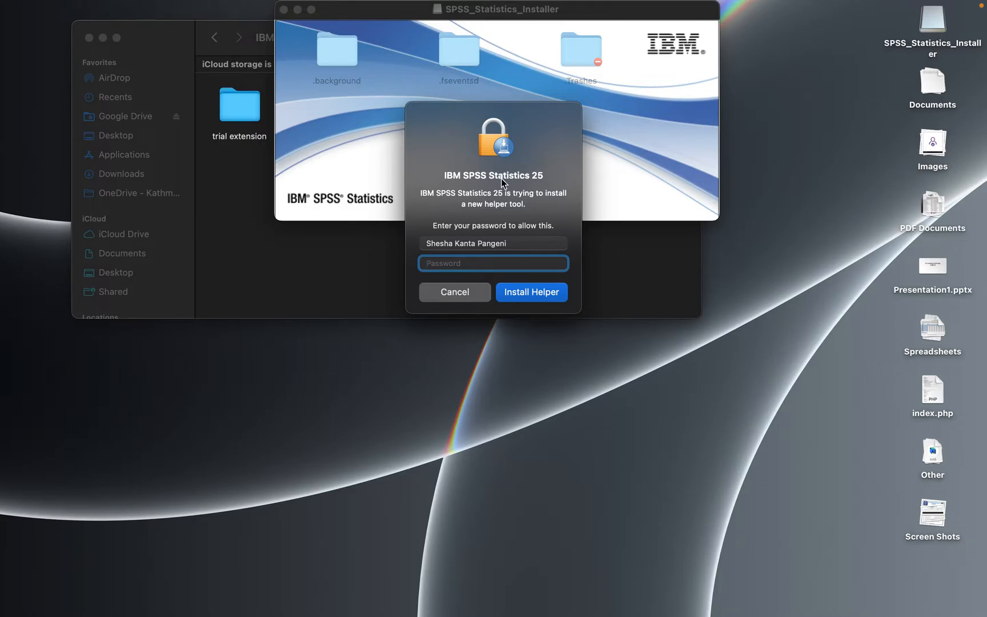
Authorize the install helper with the account password and dismiss the iCloud Drive warning.
type("•")
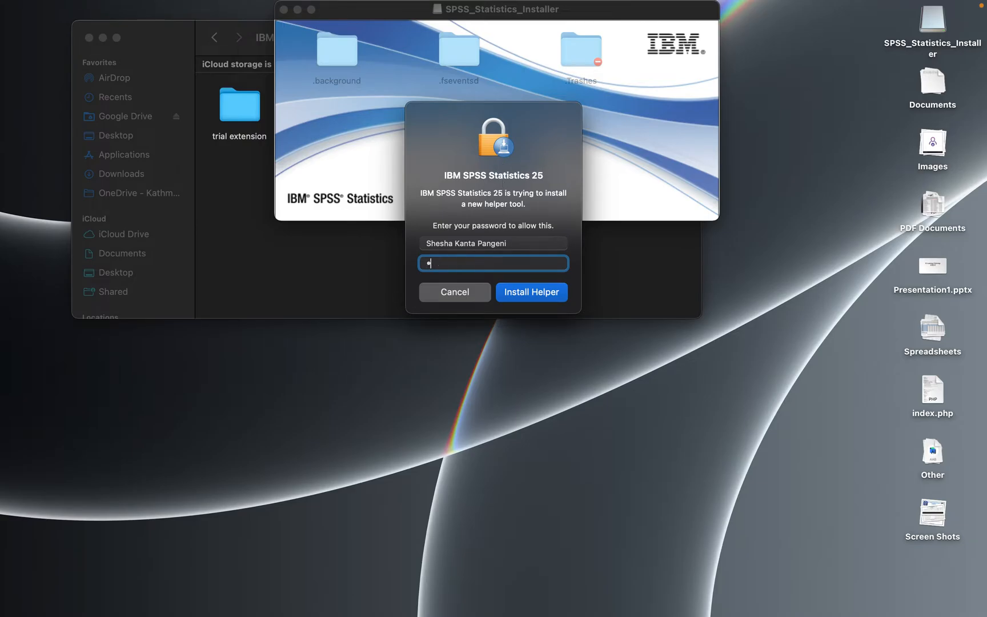
type("•••••")
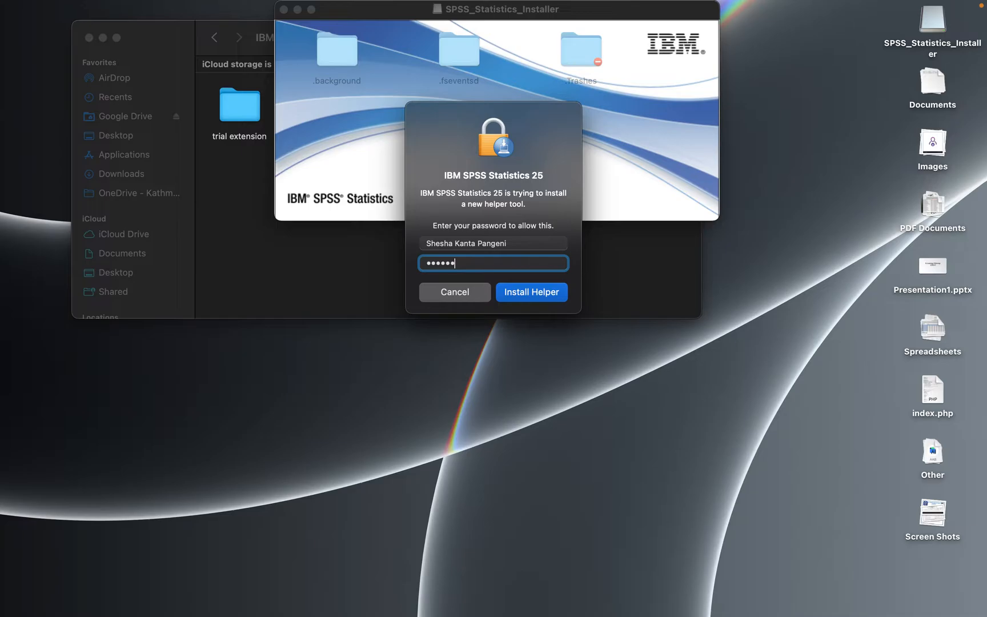
left_click(531, 293)
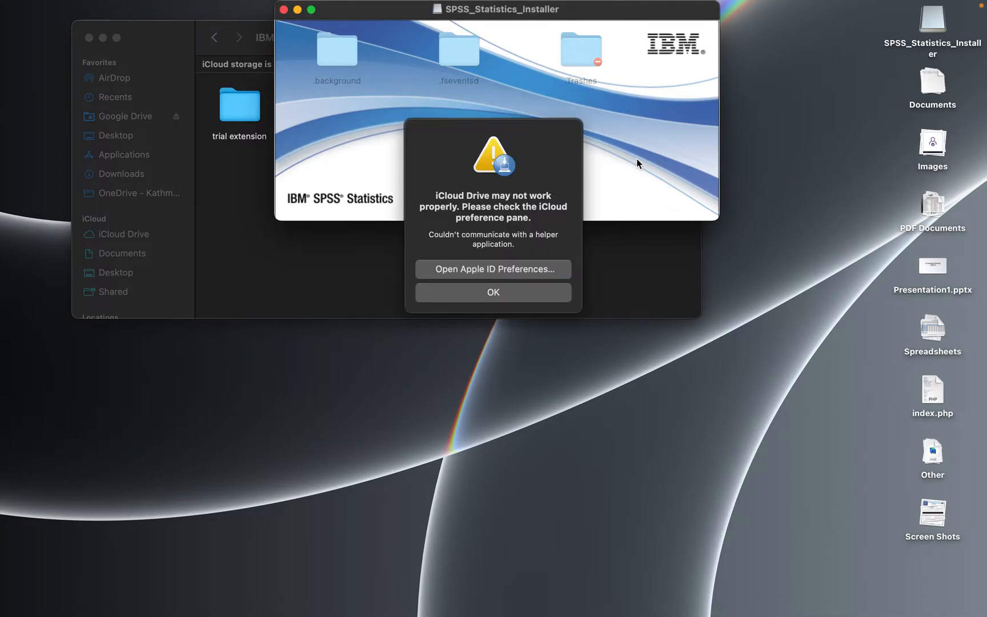
mouse_move(447, 213)
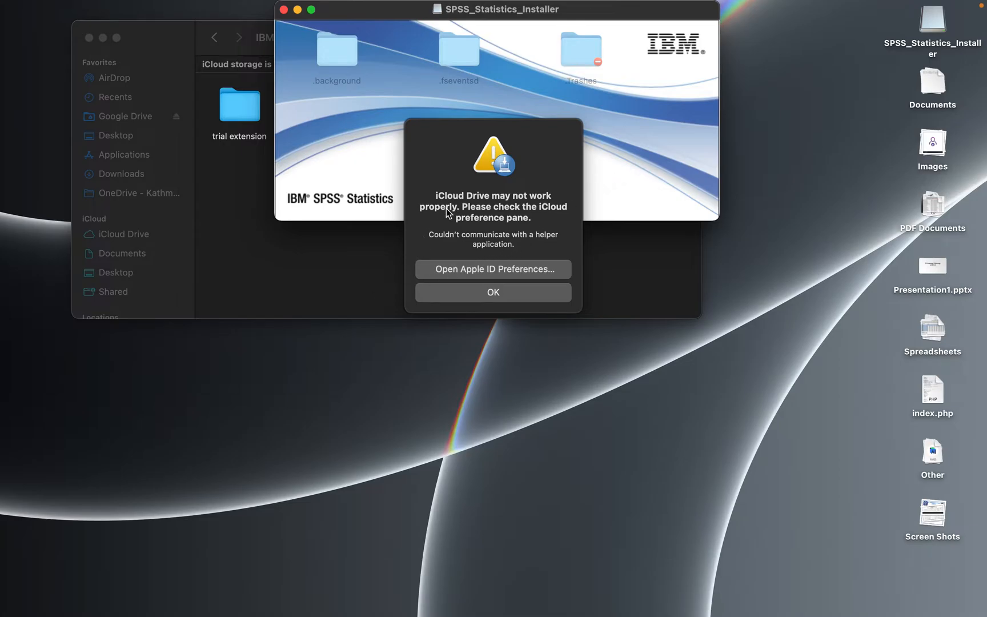
mouse_move(484, 275)
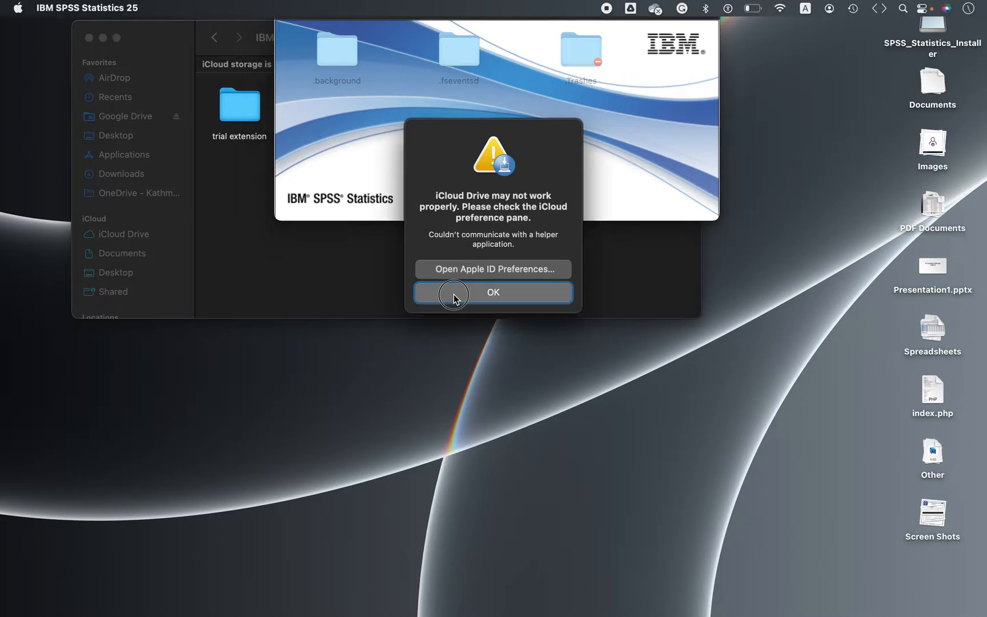
left_click(492, 293)
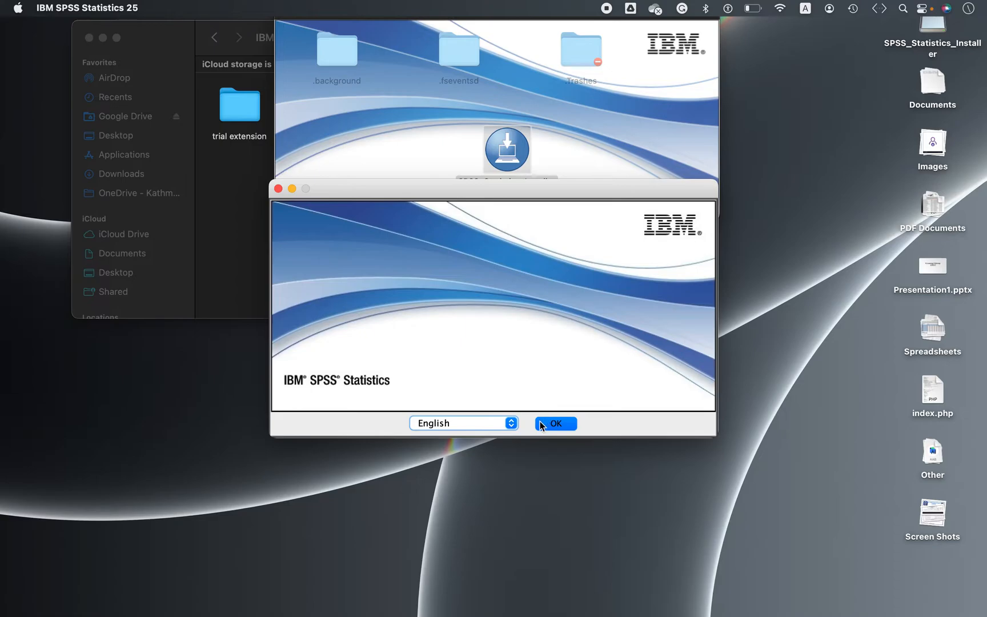
Confirm English, continue past the introduction and accept the software license terms.
left_click(554, 422)
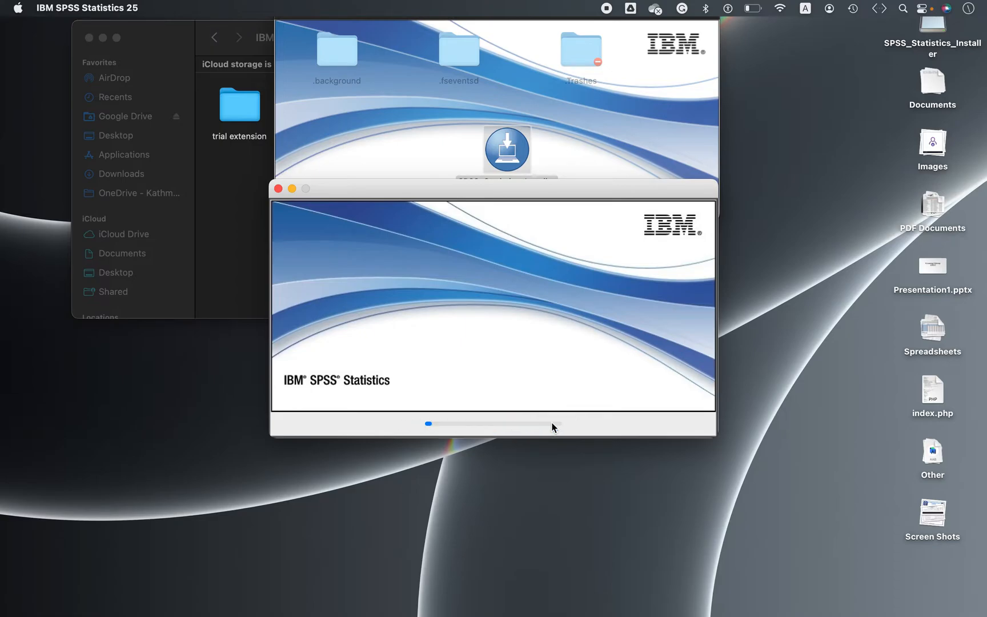
mouse_move(514, 196)
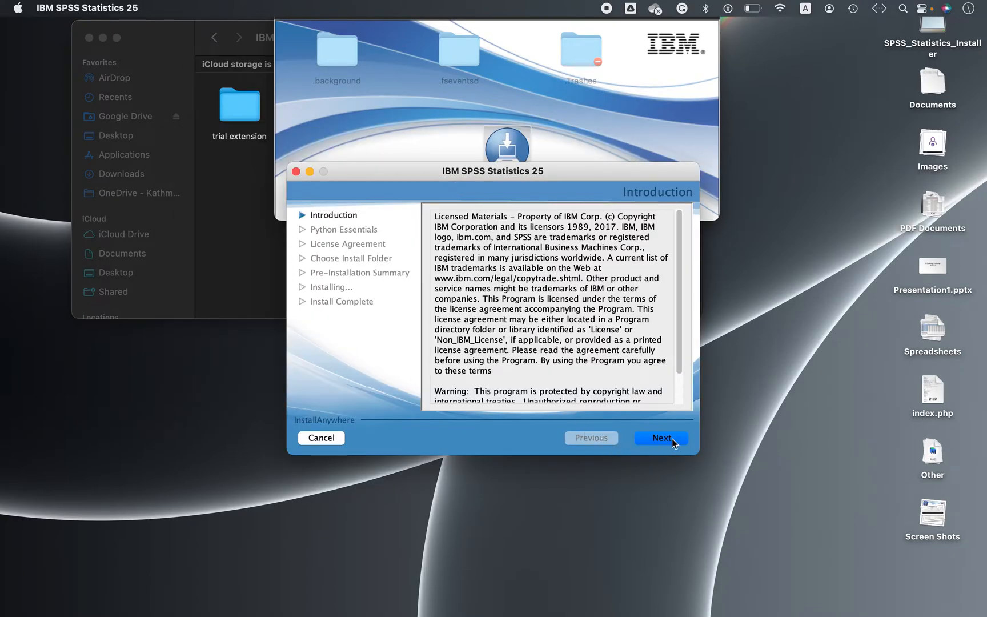
left_click(661, 437)
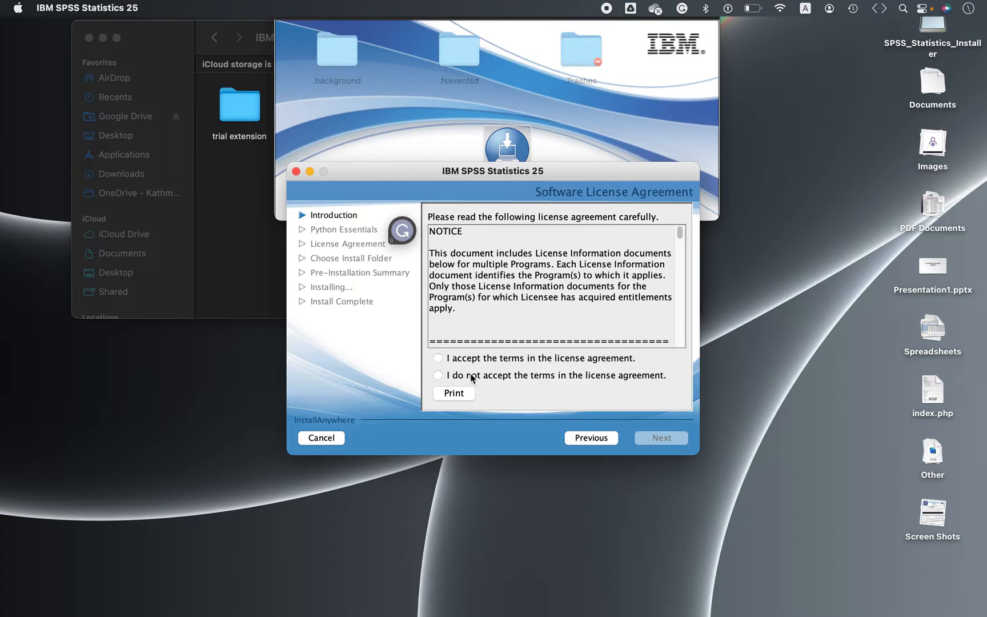
left_click(436, 358)
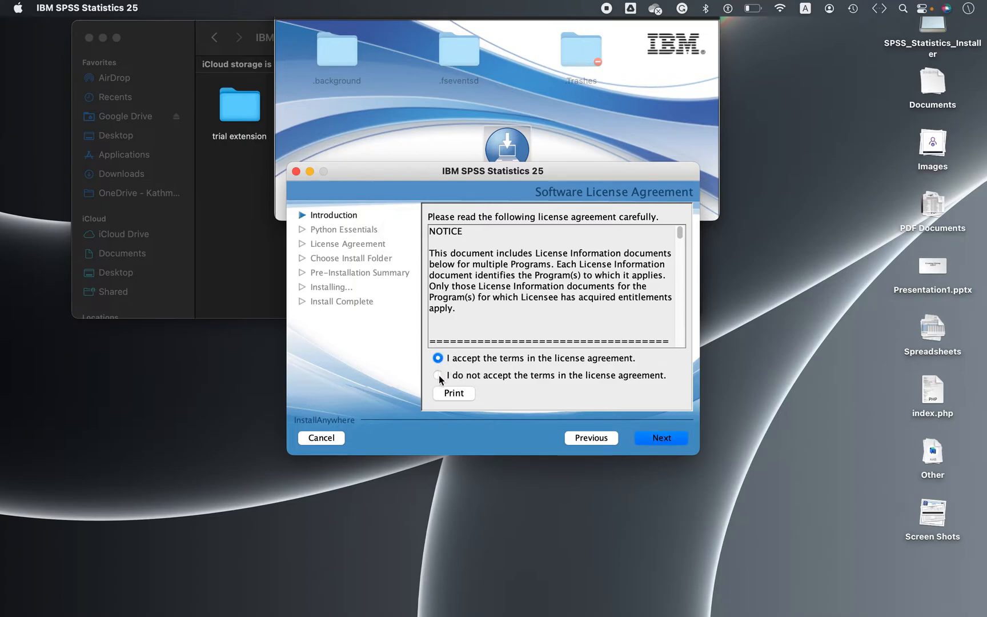
left_click(439, 375)
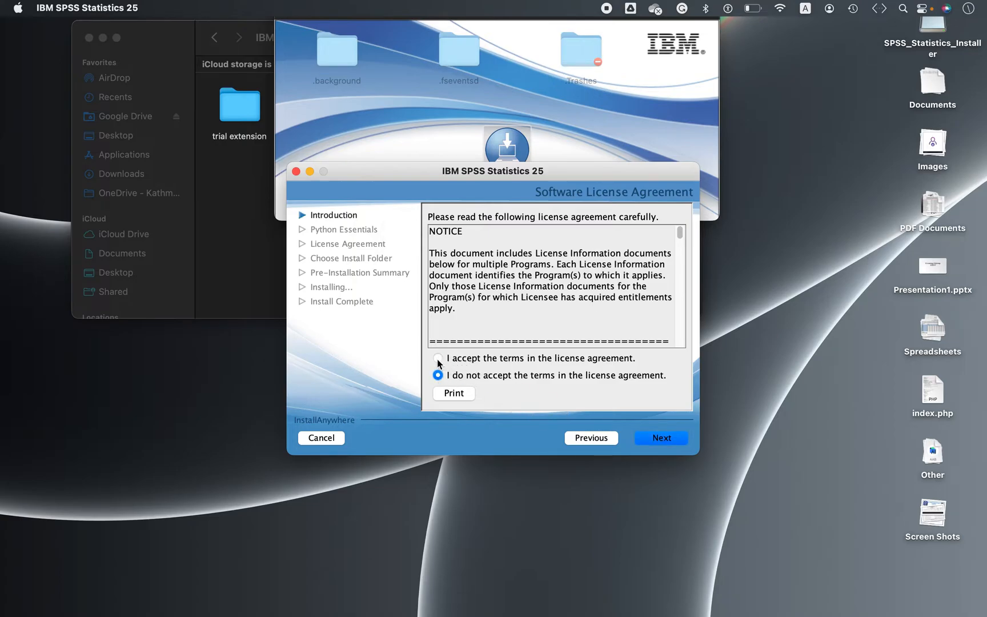
left_click(437, 357)
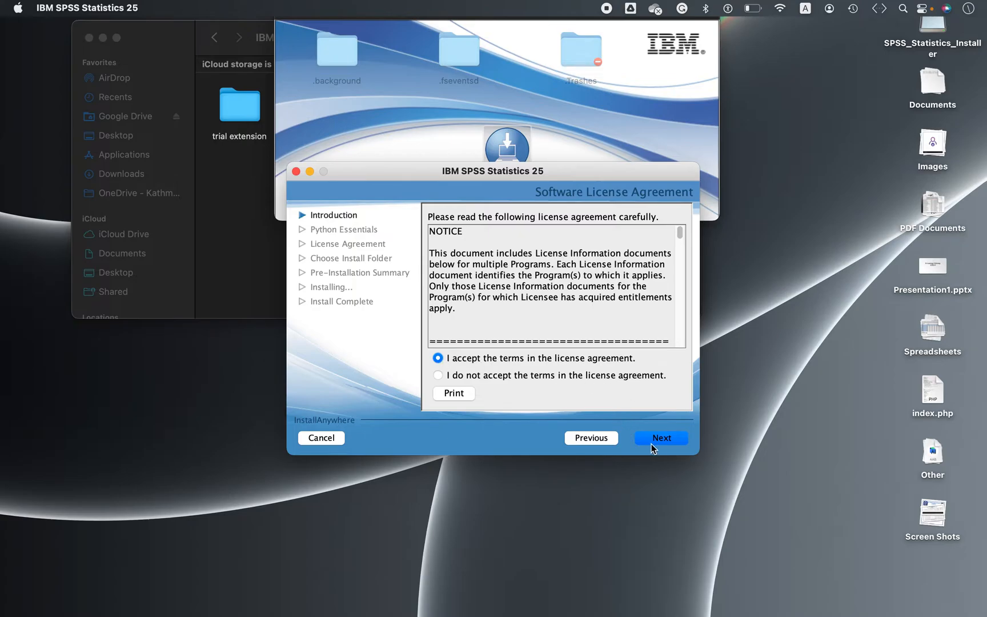
left_click(659, 437)
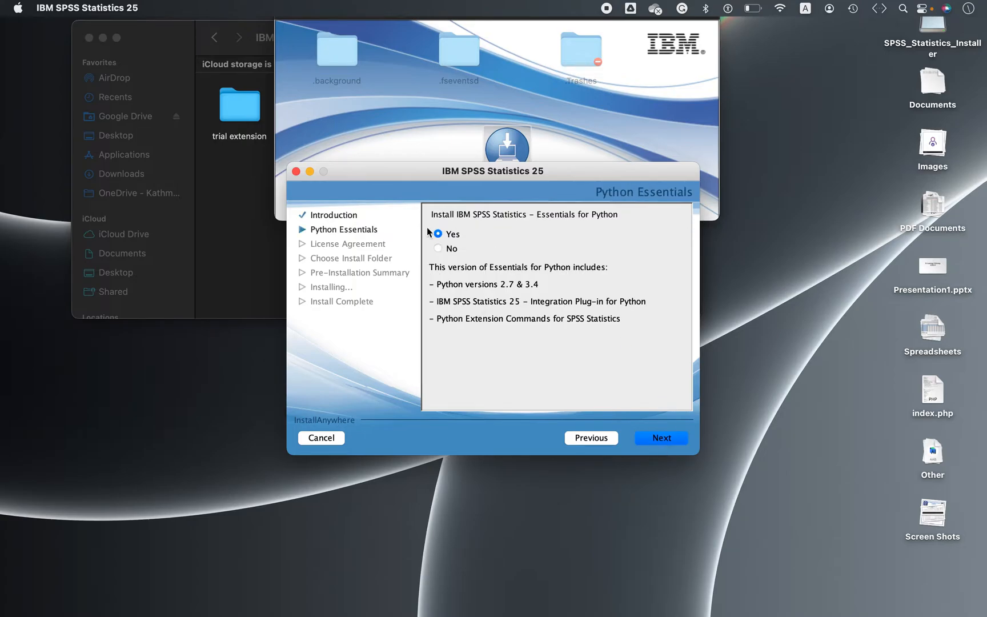
Keep Python Essentials set to install and accept its Python license agreements.
left_click(661, 438)
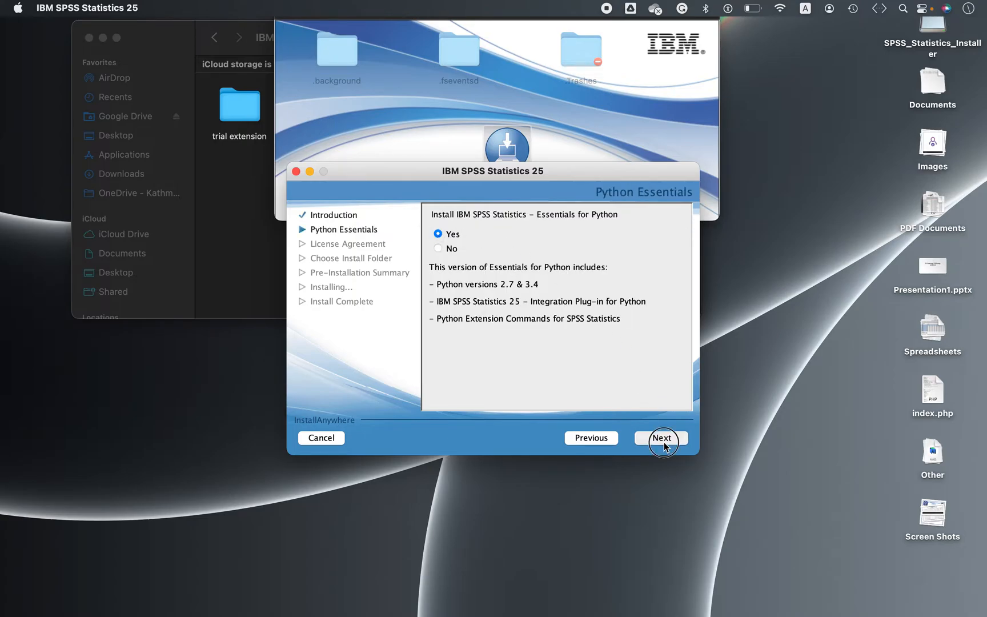
left_click(661, 437)
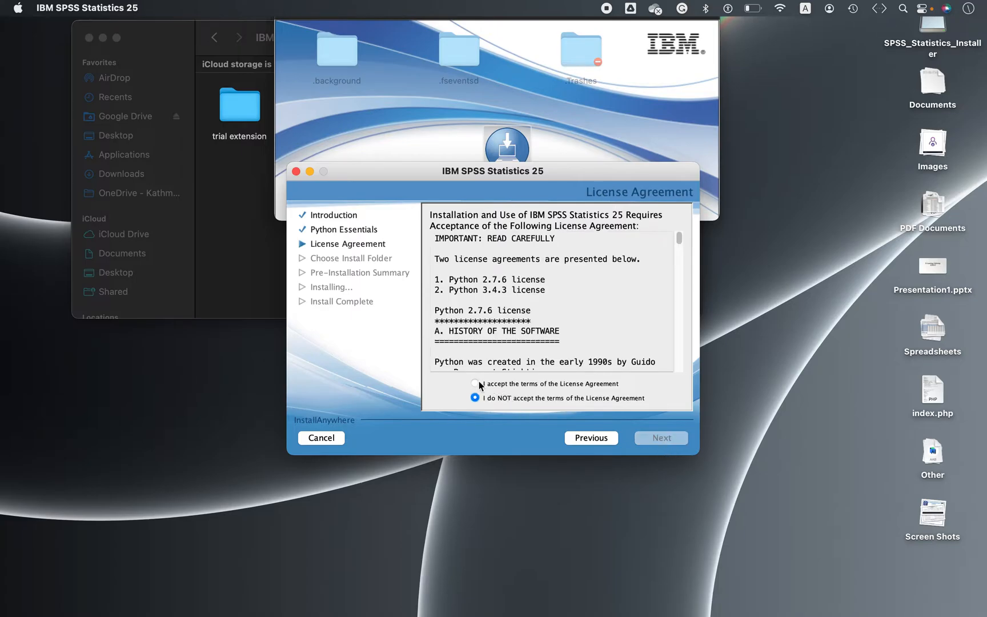
left_click(474, 384)
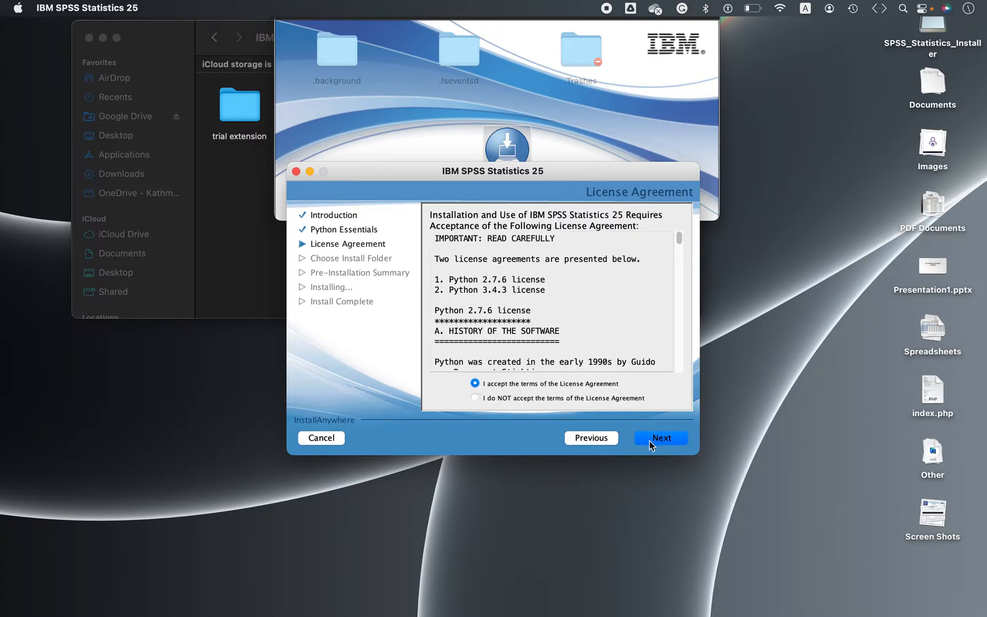
left_click(474, 398)
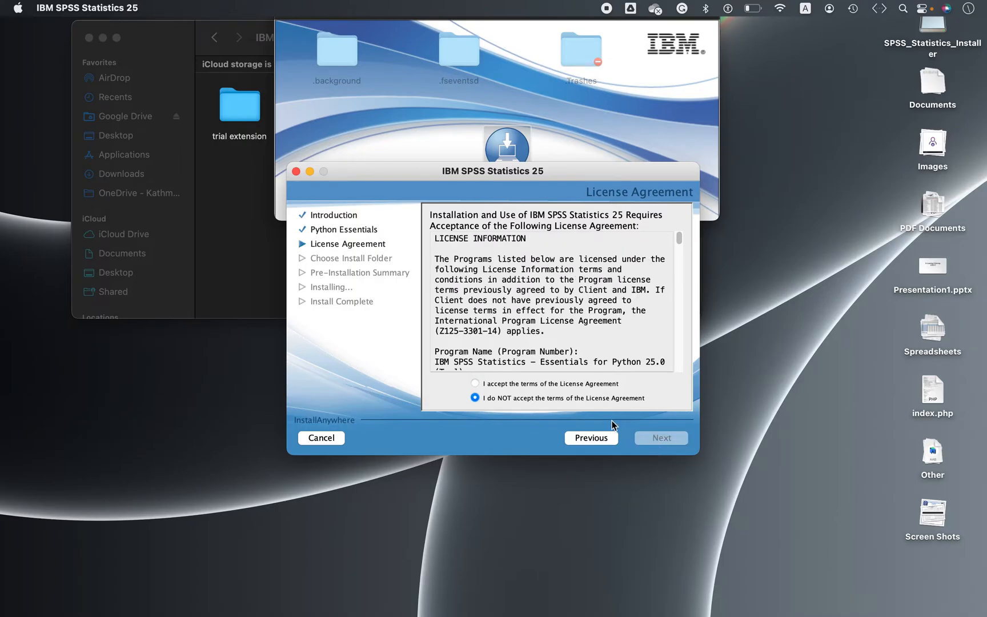
left_click(474, 384)
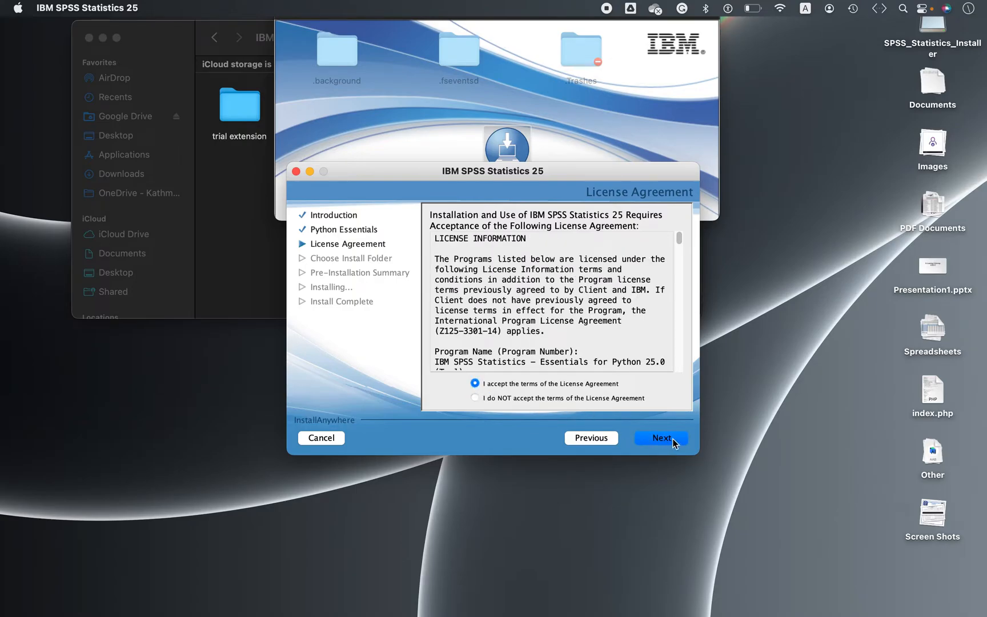
left_click(661, 438)
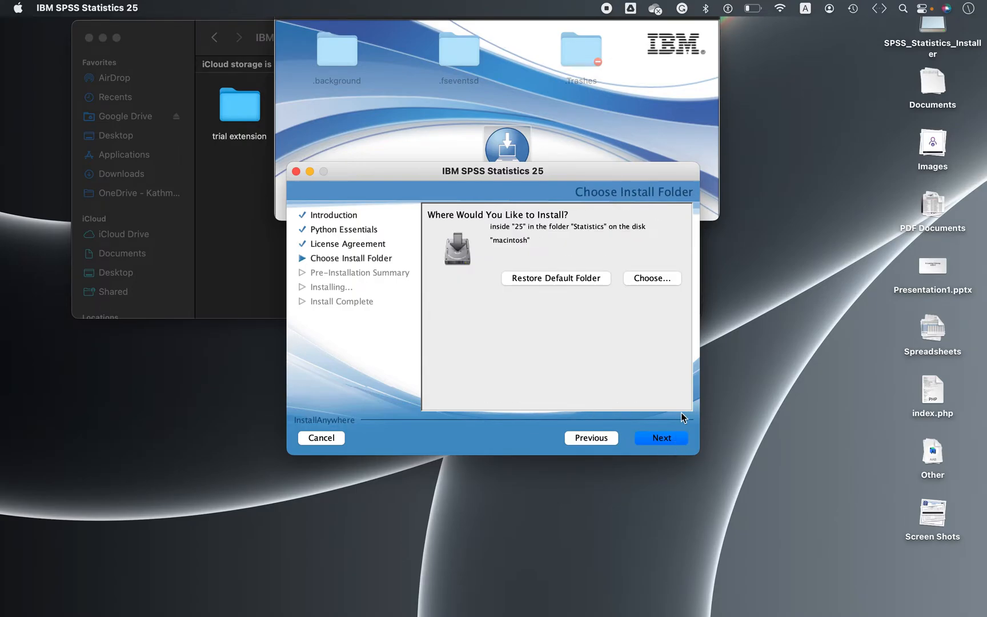
mouse_move(458, 292)
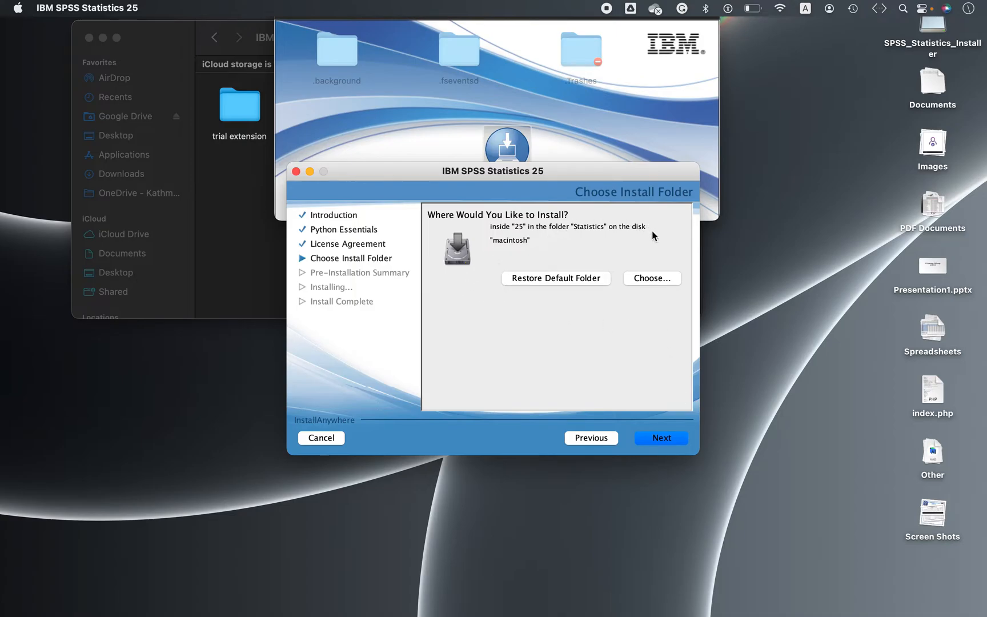
mouse_move(516, 227)
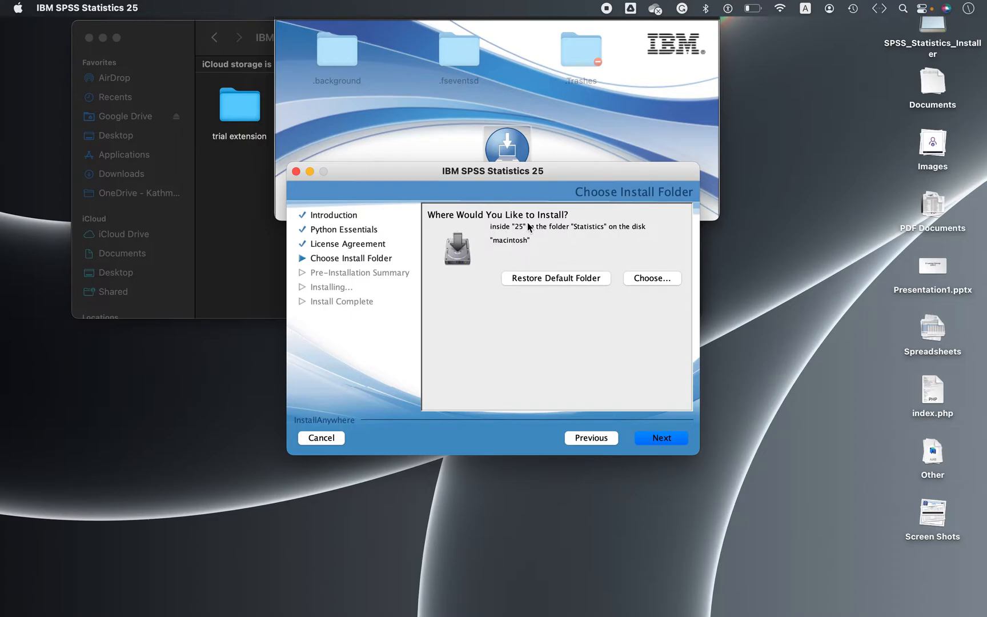
mouse_move(451, 268)
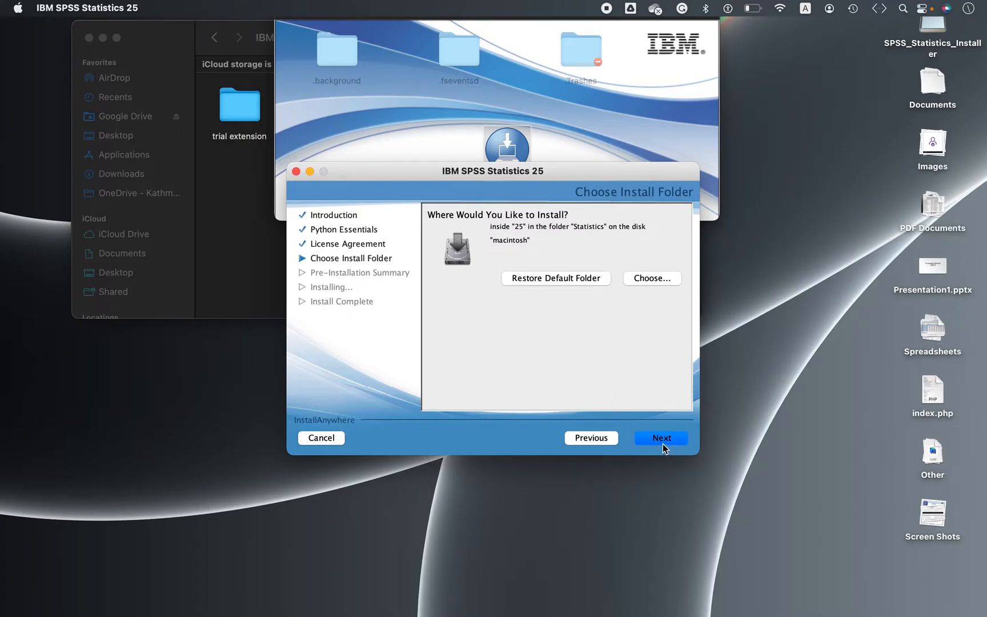
Accept the default install folder and reach the Pre-Installation Summary.
left_click(662, 438)
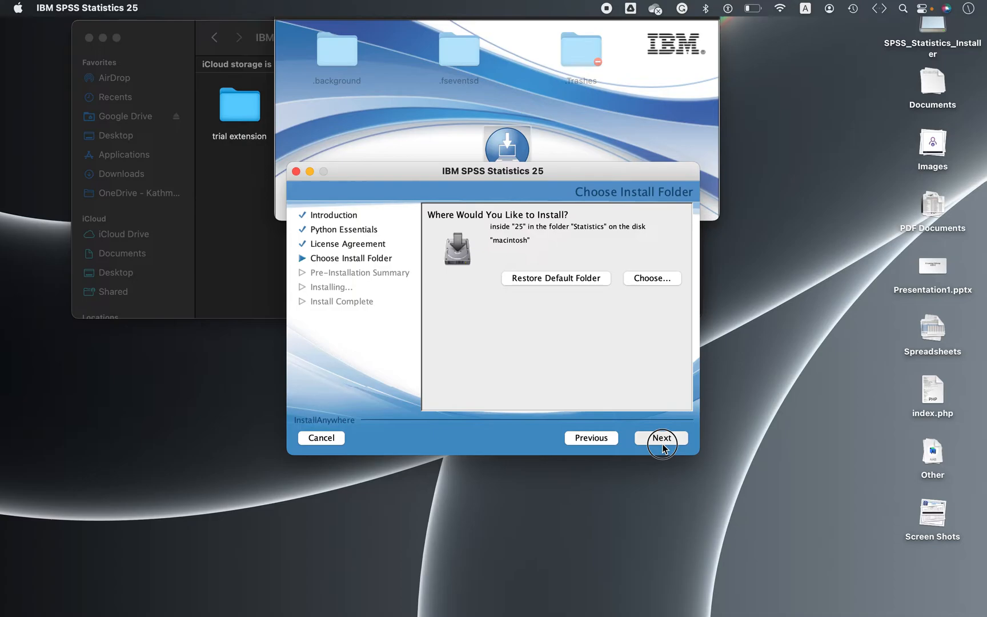
left_click(660, 437)
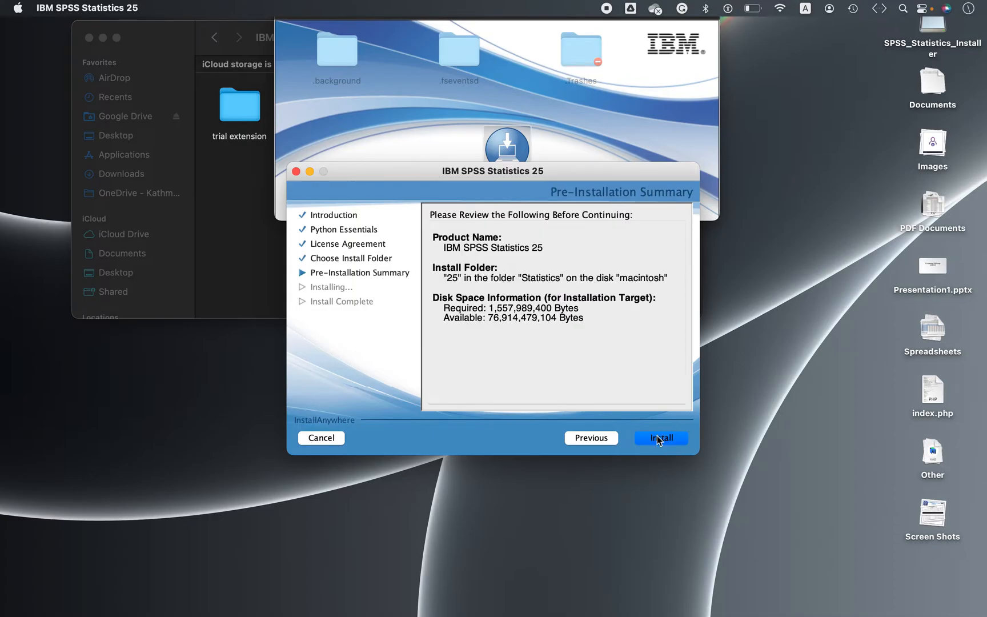
Start the installation with the summarized settings and let the progress run.
left_click(659, 438)
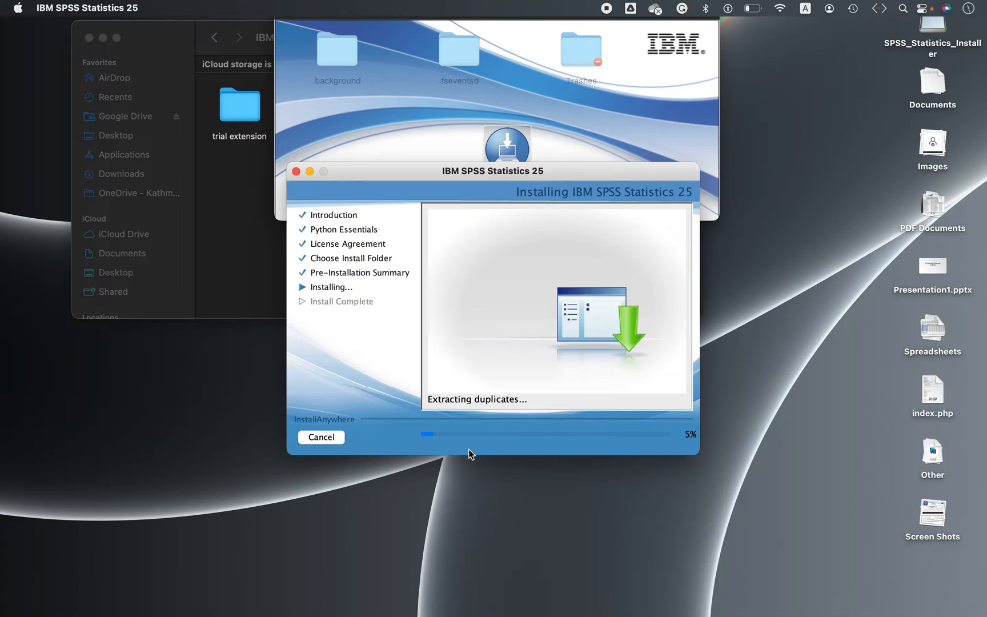
mouse_move(658, 458)
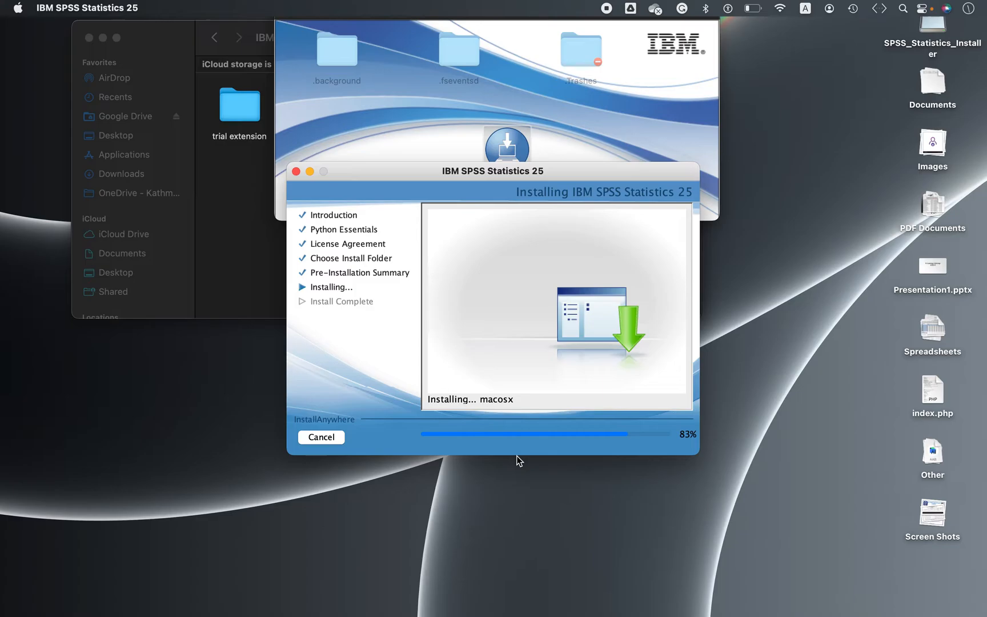
mouse_move(368, 358)
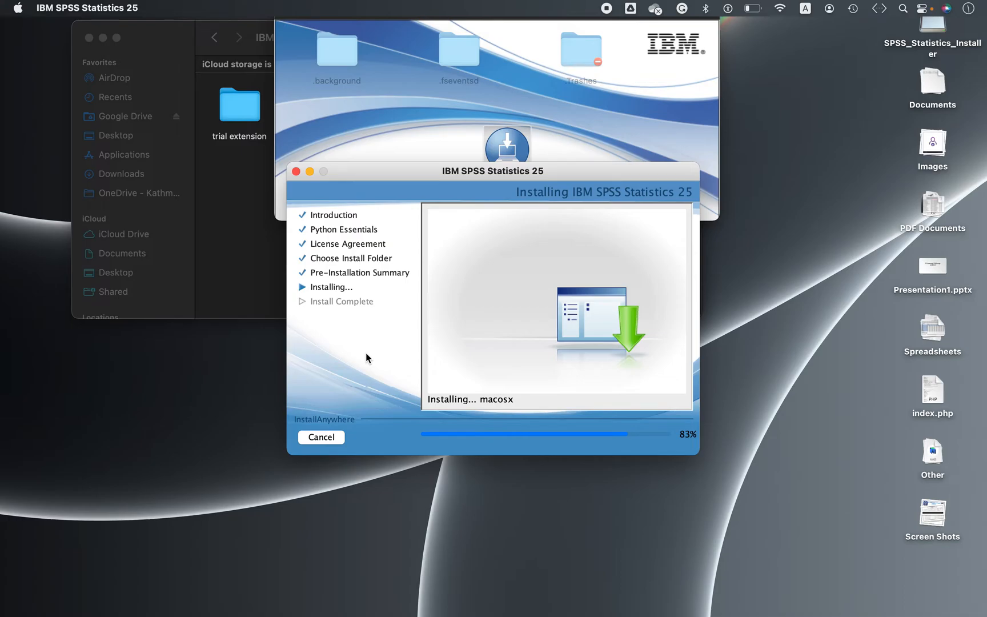
mouse_move(379, 186)
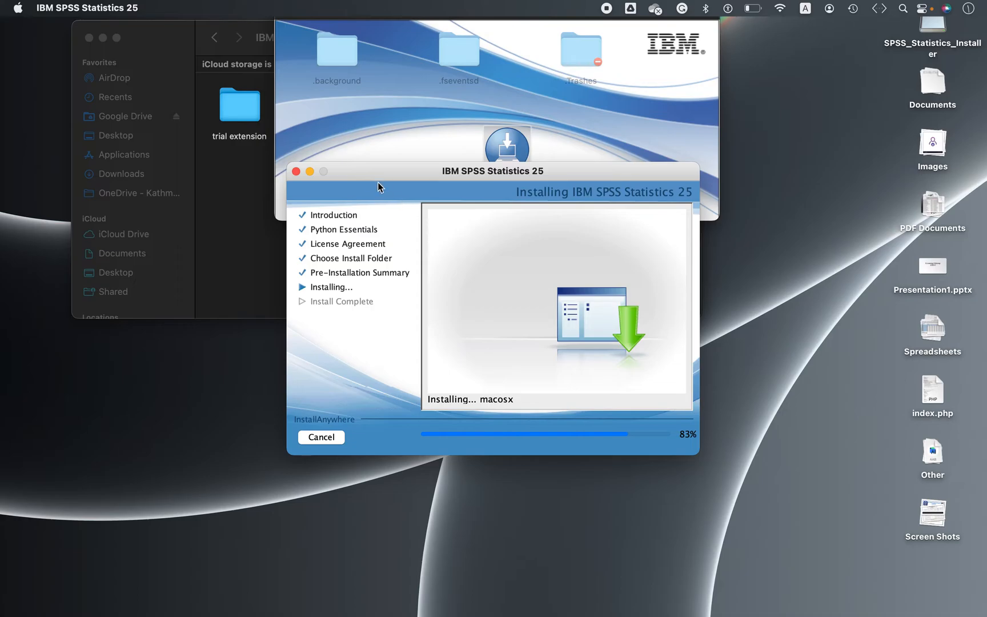
left_click_drag(380, 170, 275, 75)
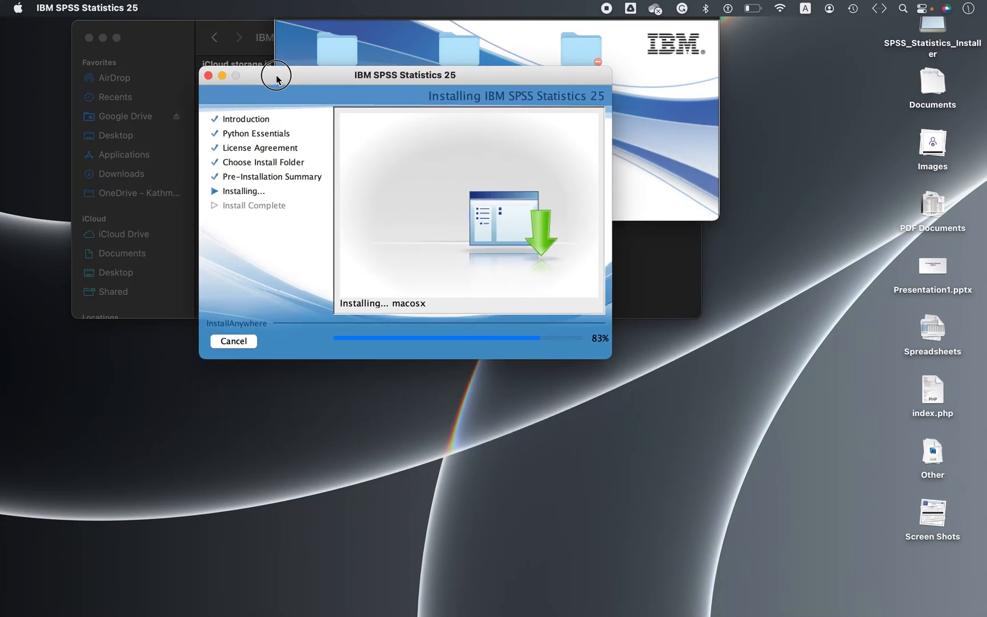
mouse_move(276, 80)
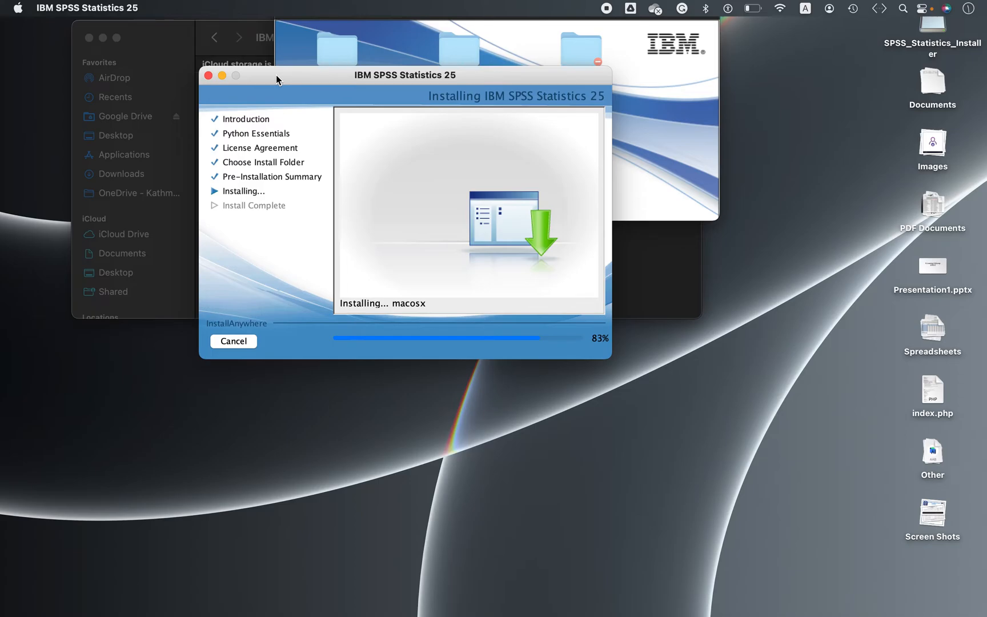
mouse_move(599, 357)
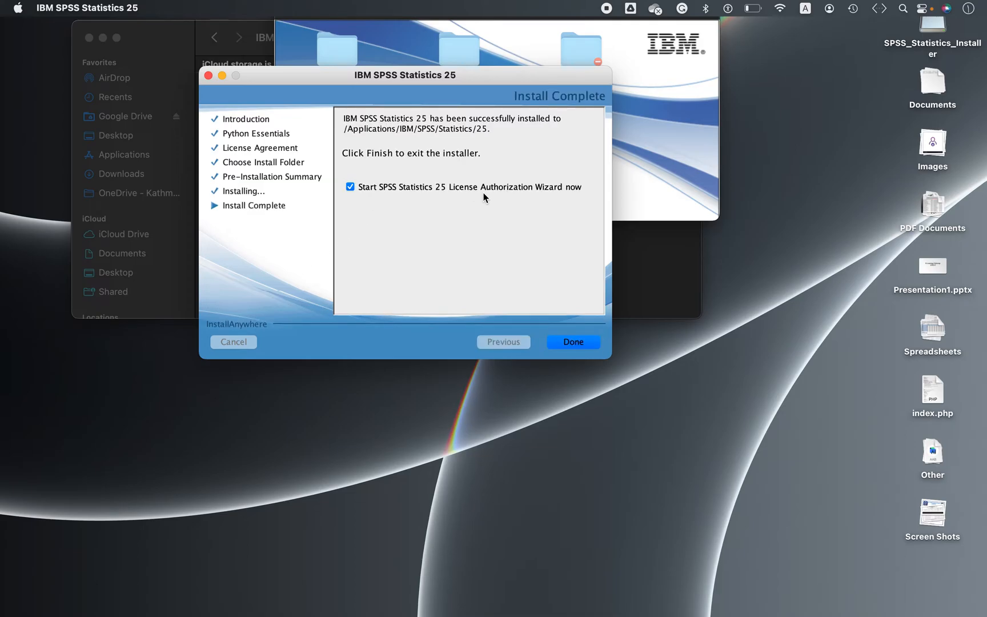
mouse_move(403, 202)
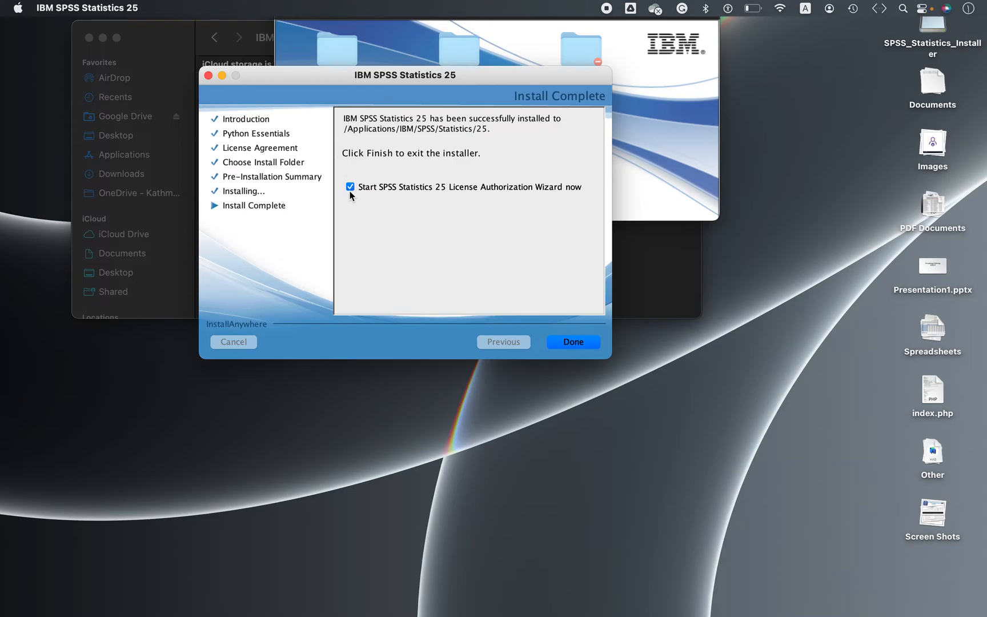
Finish the installer without starting the License Authorization Wizard.
left_click(350, 186)
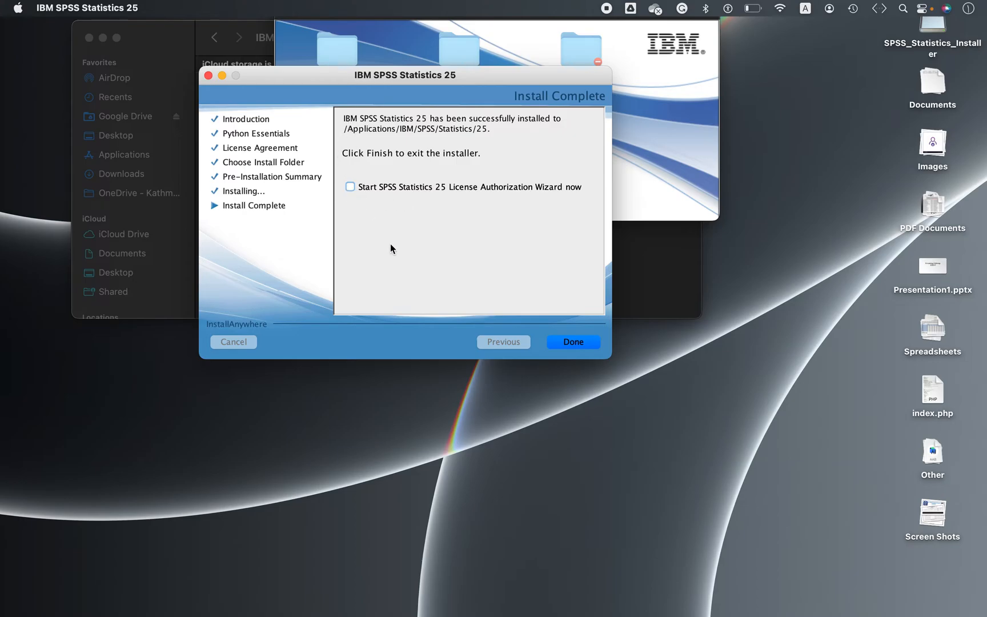
mouse_move(515, 185)
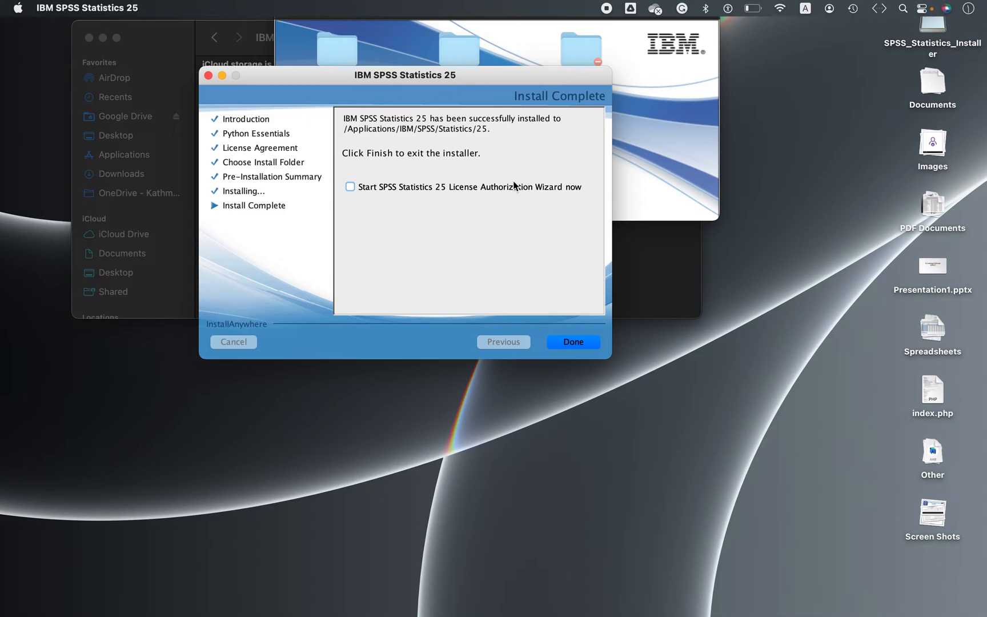
mouse_move(466, 259)
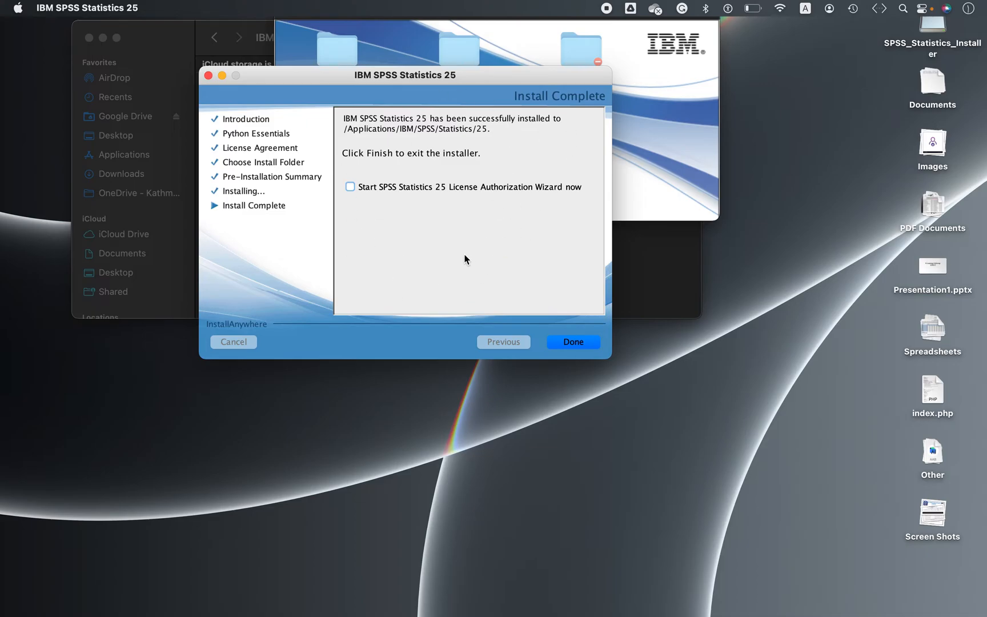
mouse_move(279, 271)
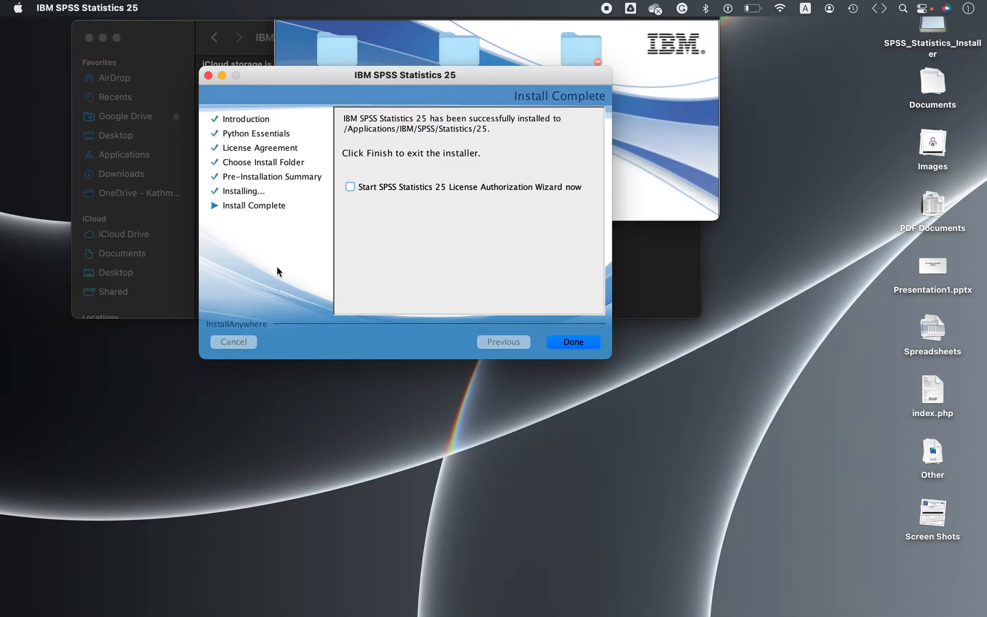
left_click(571, 342)
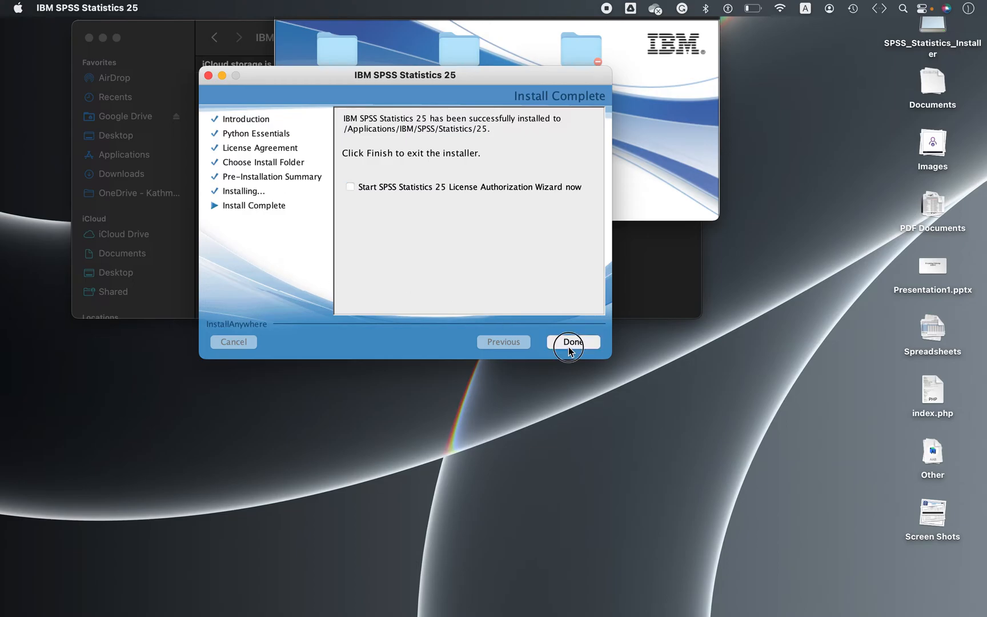
left_click(572, 342)
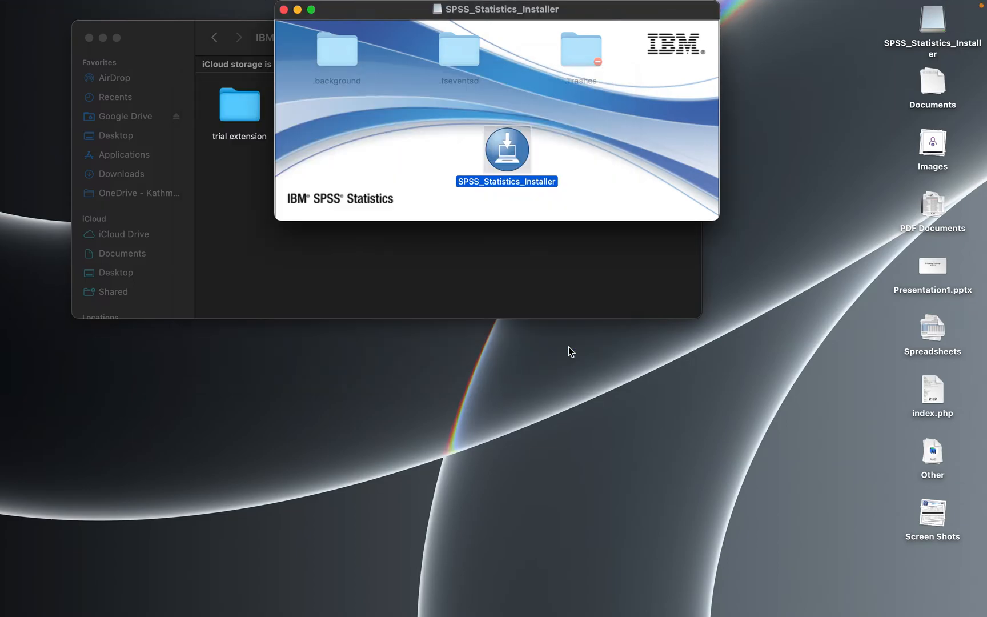
Eject the SPSS_Statistics_Installer disk image, leaving the download folder open.
double_click(506, 149)
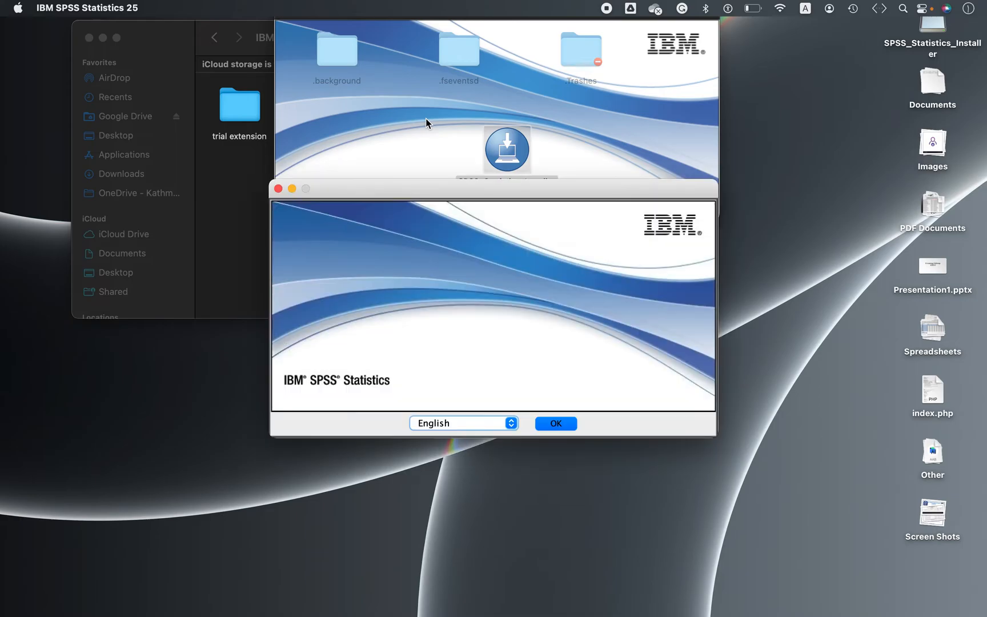
mouse_move(279, 189)
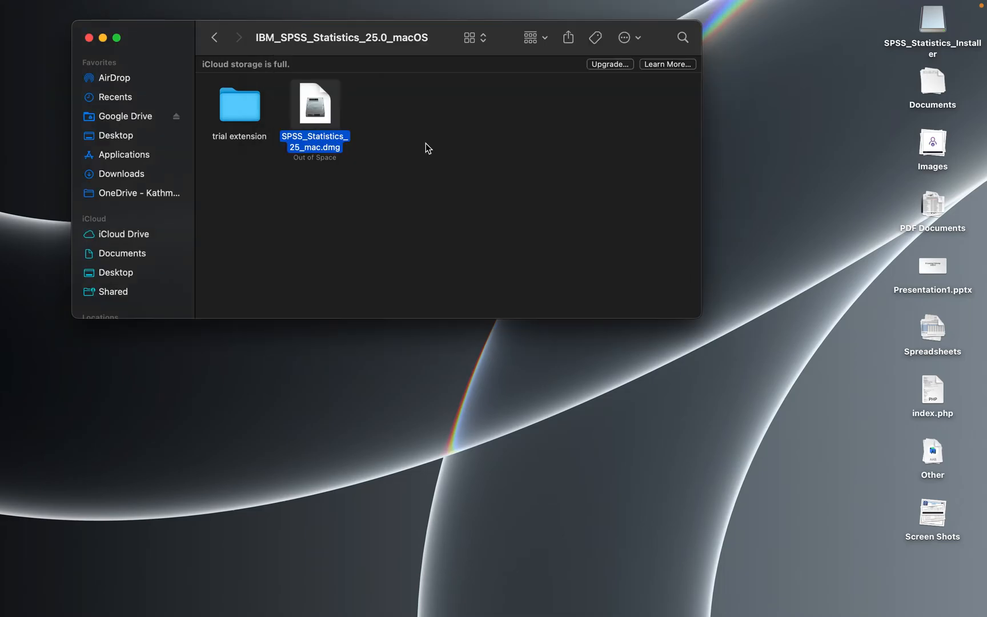
right_click(932, 19)
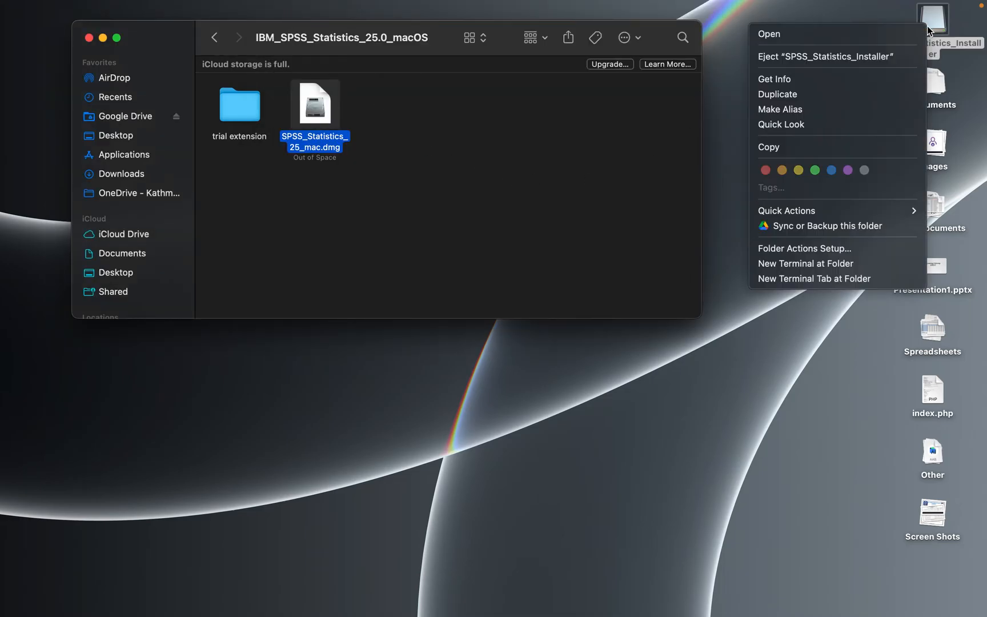
left_click(805, 66)
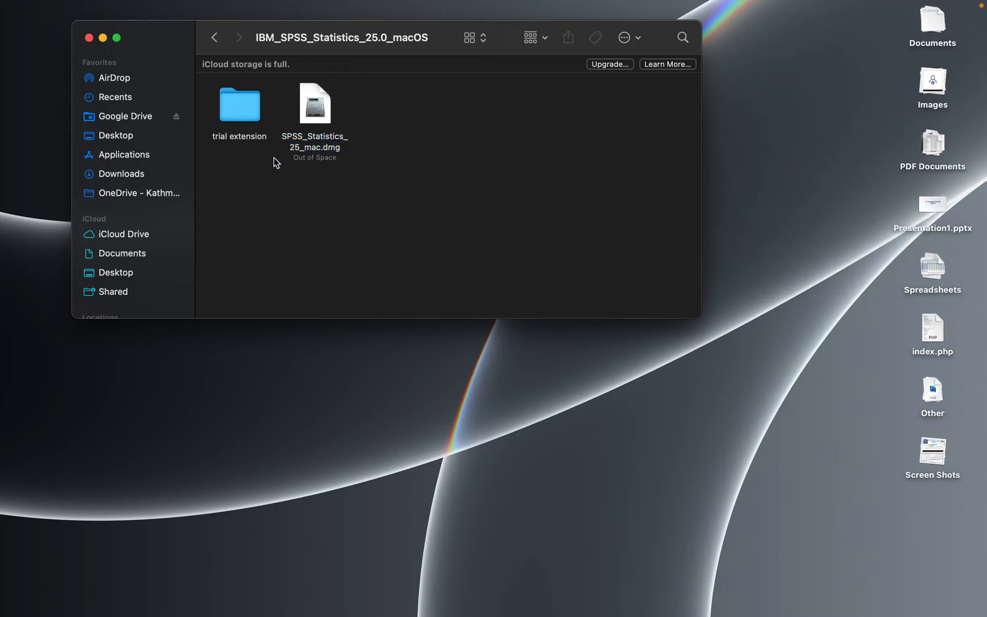
Copy the lservrc file from the trial extension folder.
double_click(239, 105)
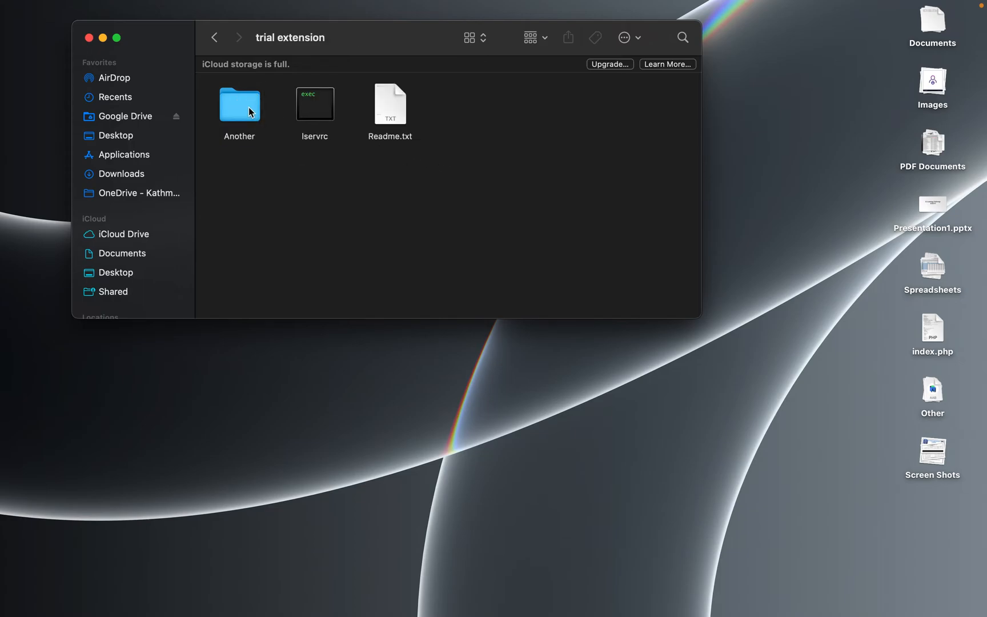
left_click(314, 103)
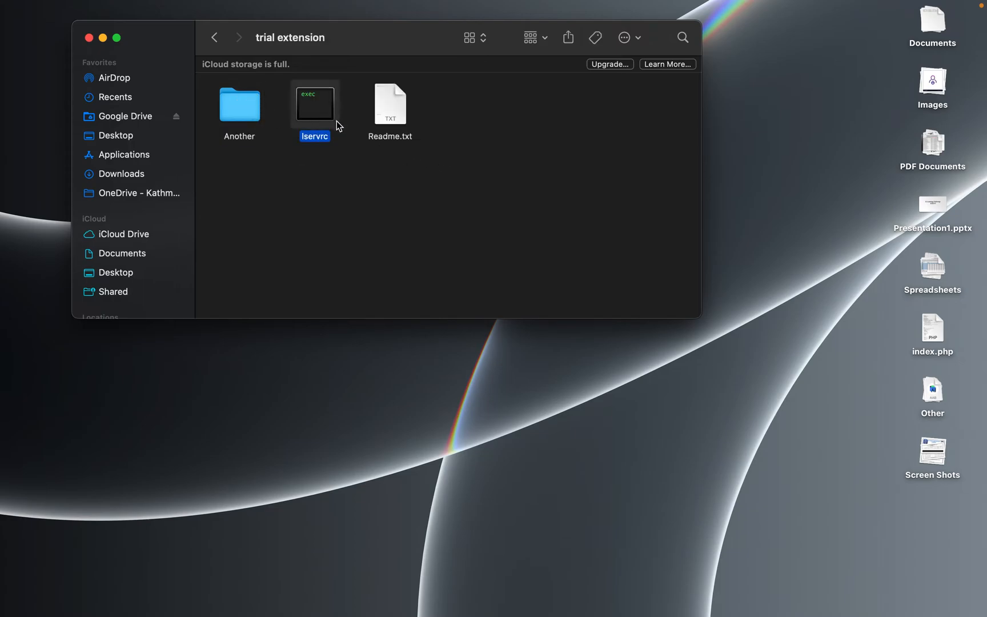
right_click(313, 104)
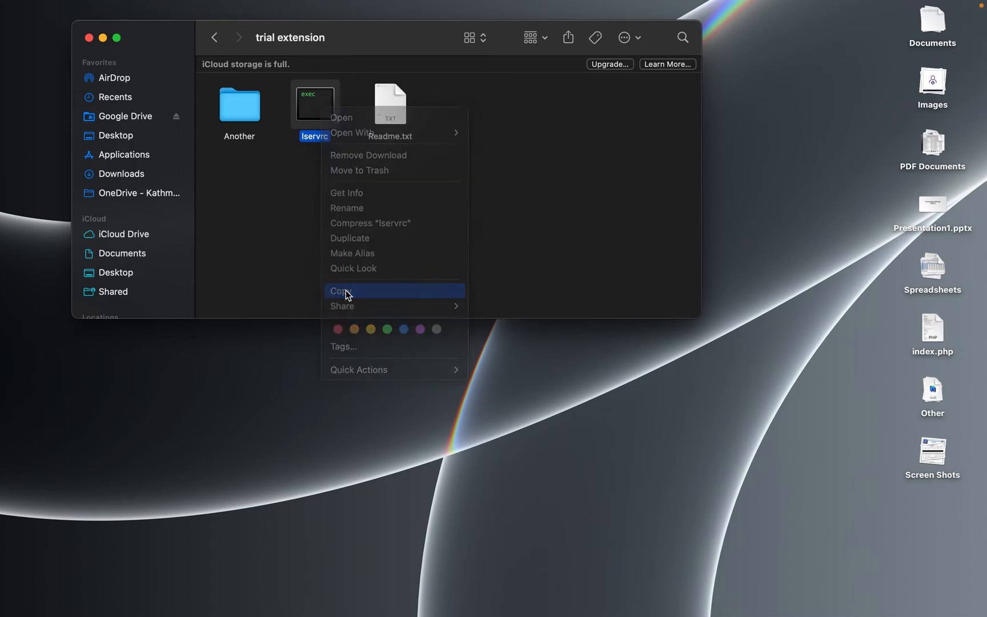
left_click(341, 290)
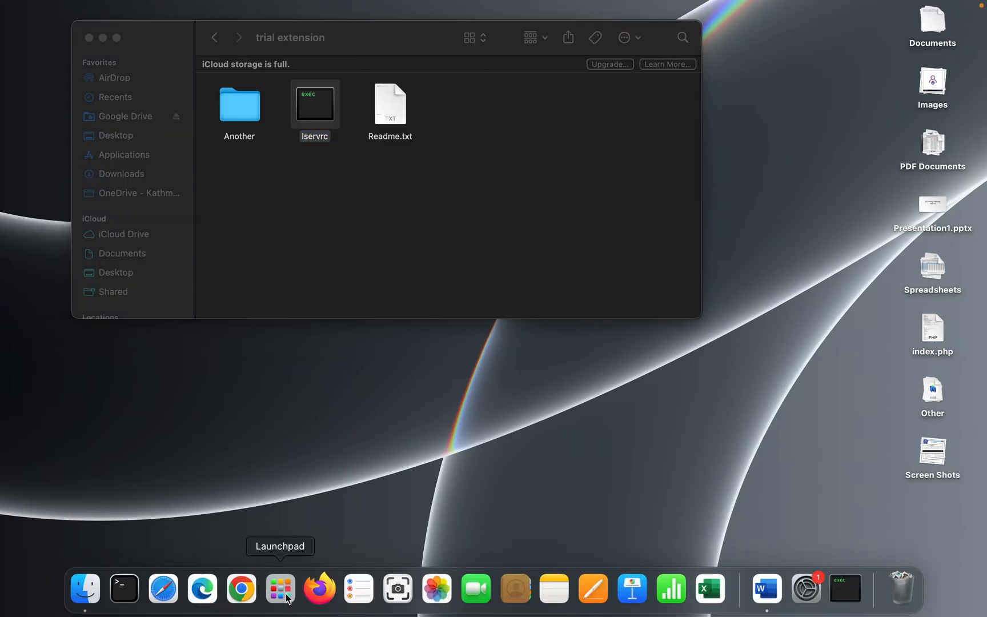
Go to Launchpad and enter the IBM (Other) app group.
left_click(280, 588)
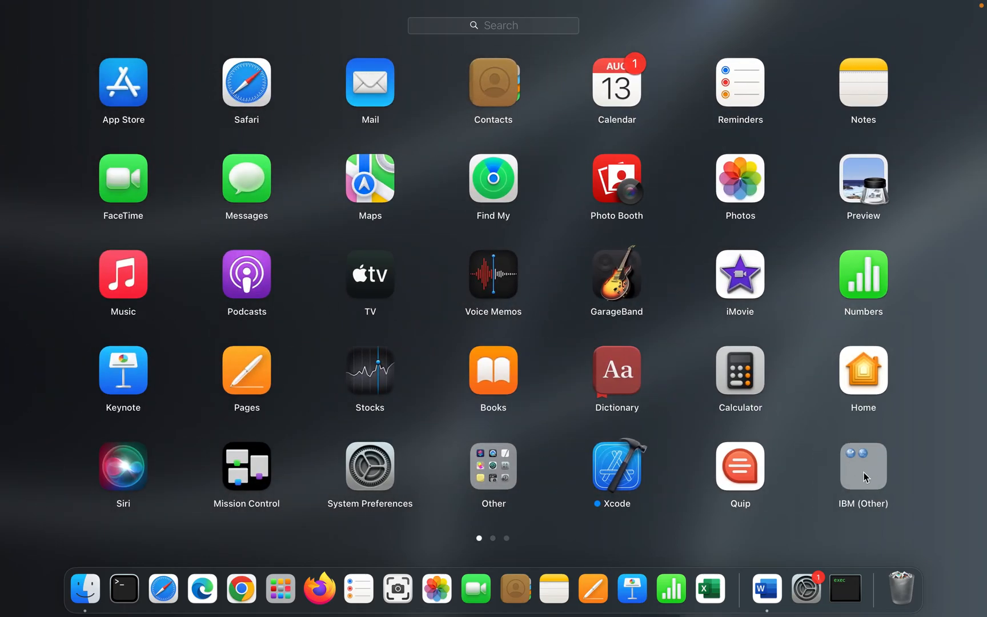
left_click(861, 465)
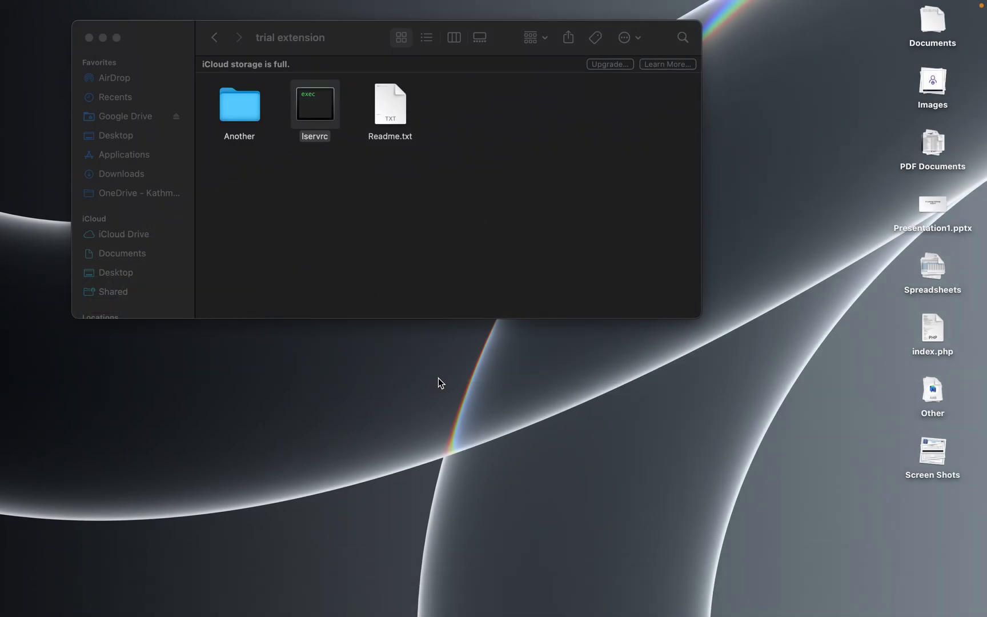
mouse_move(479, 465)
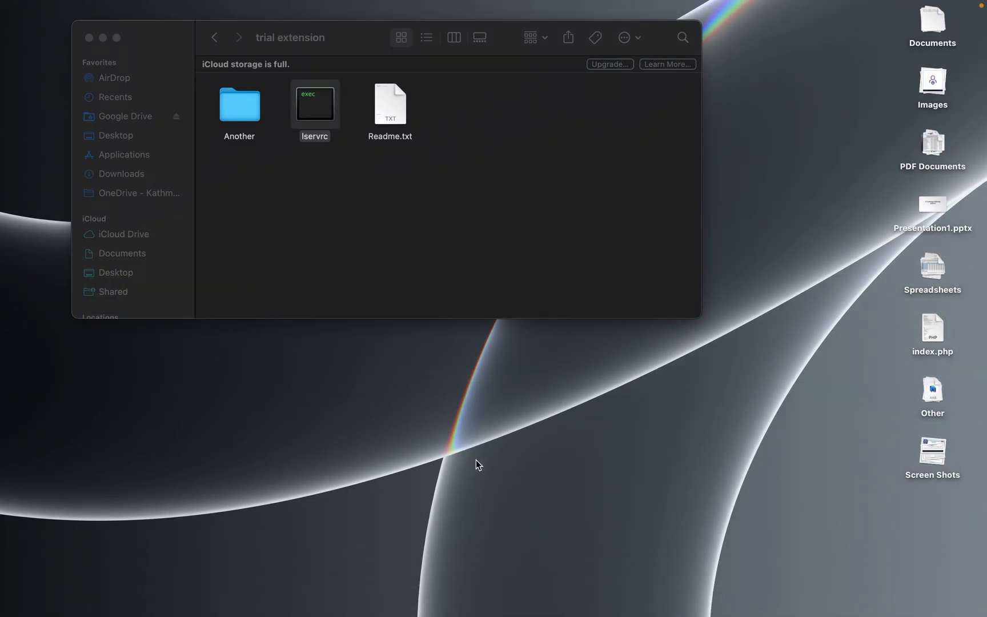
mouse_move(785, 380)
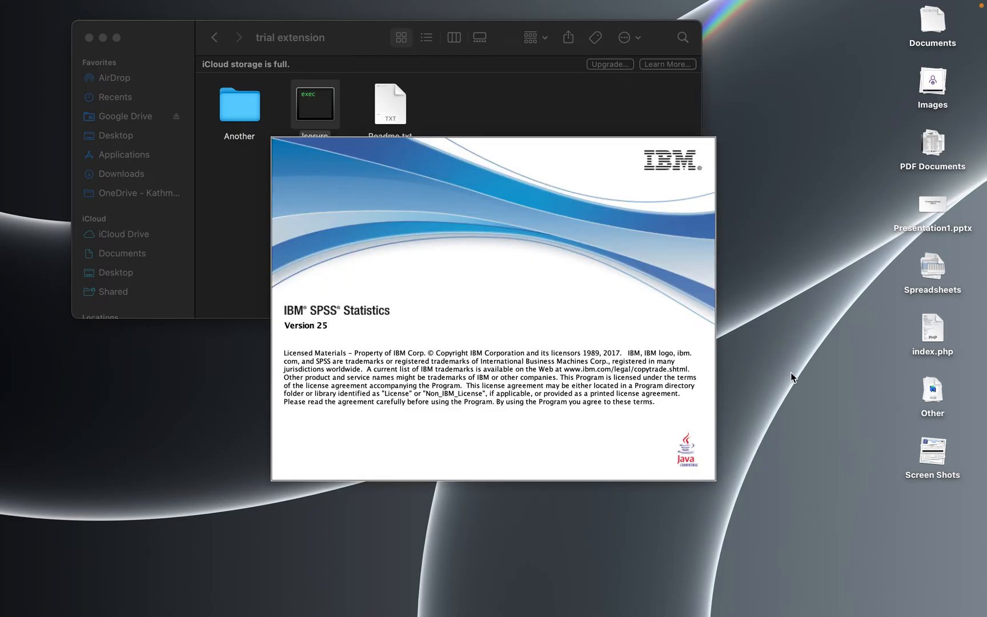
mouse_move(111, 551)
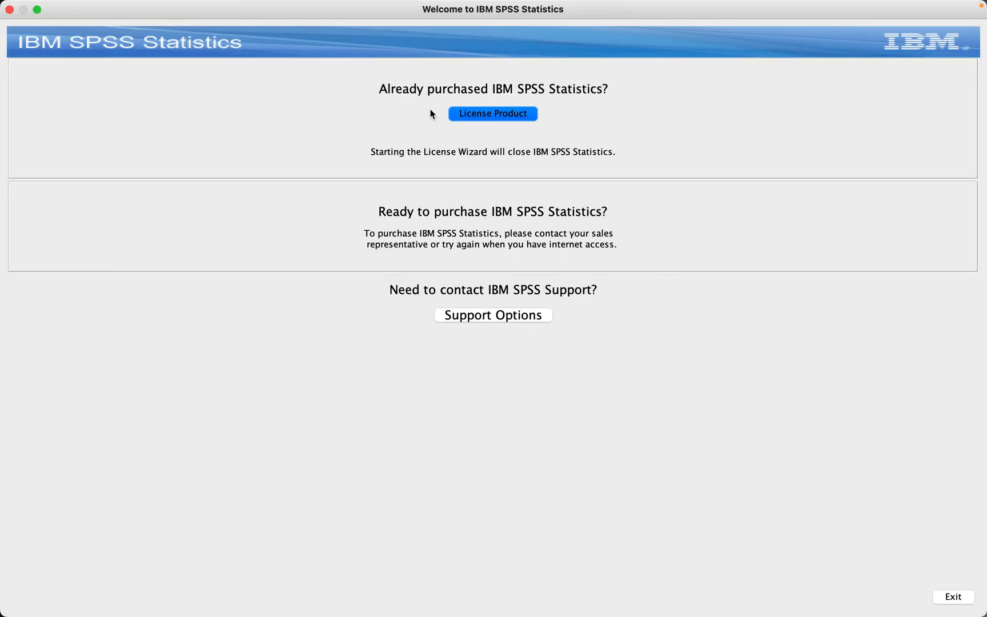
mouse_move(398, 101)
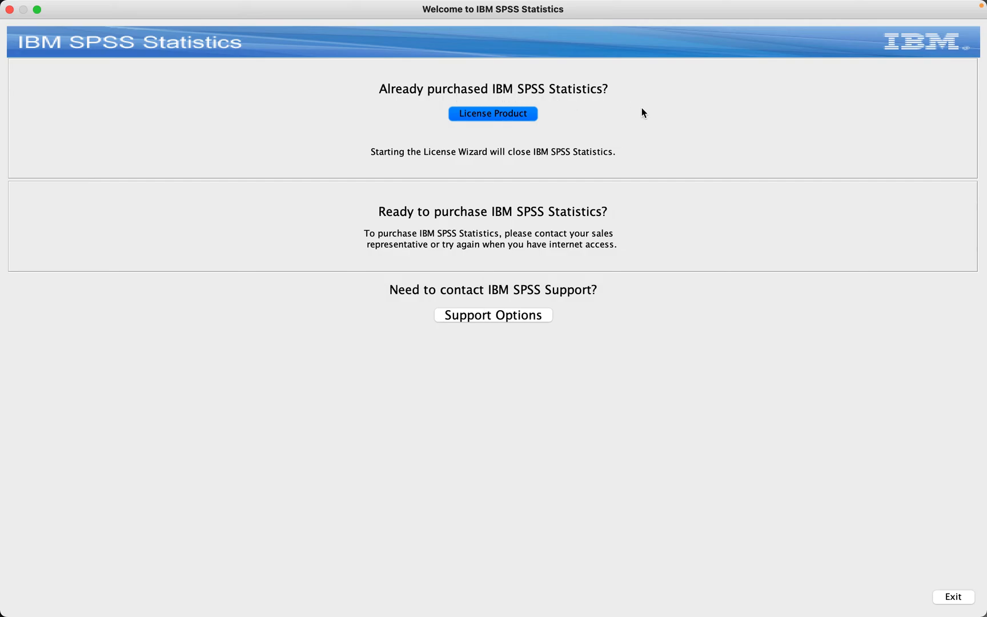
mouse_move(484, 439)
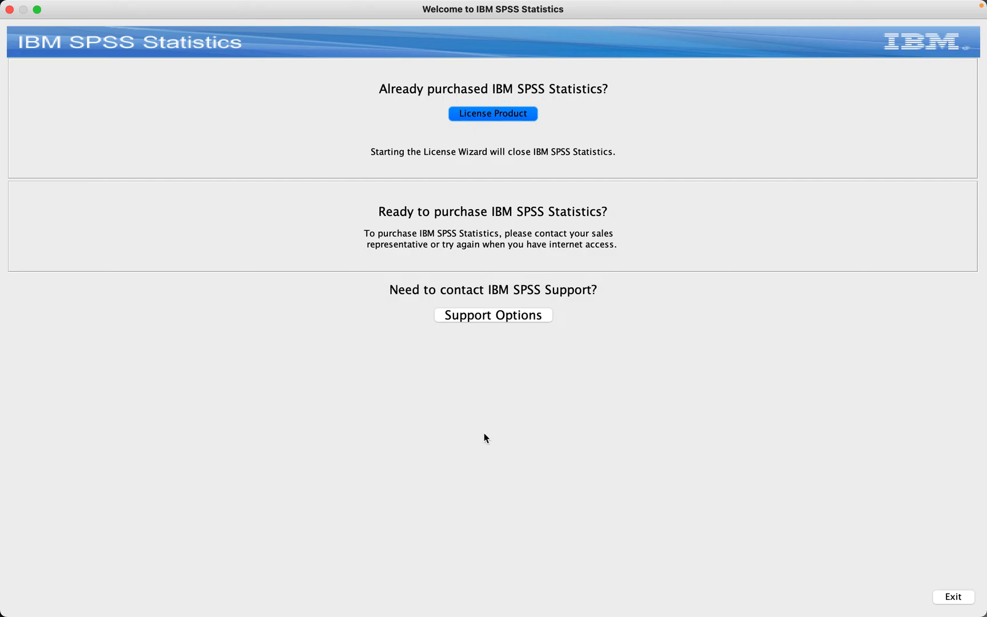
mouse_move(667, 159)
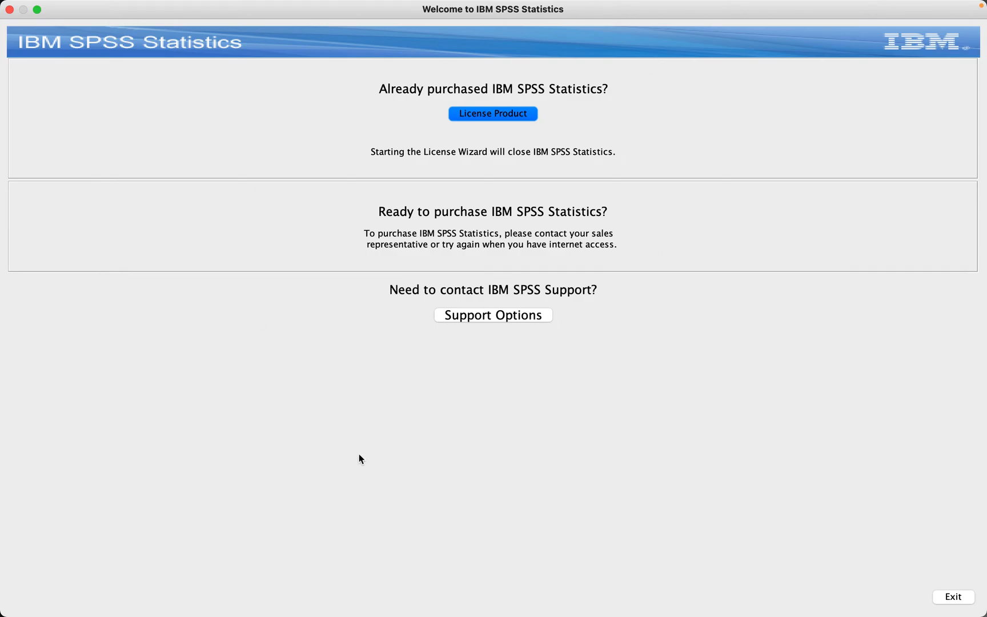
mouse_move(236, 421)
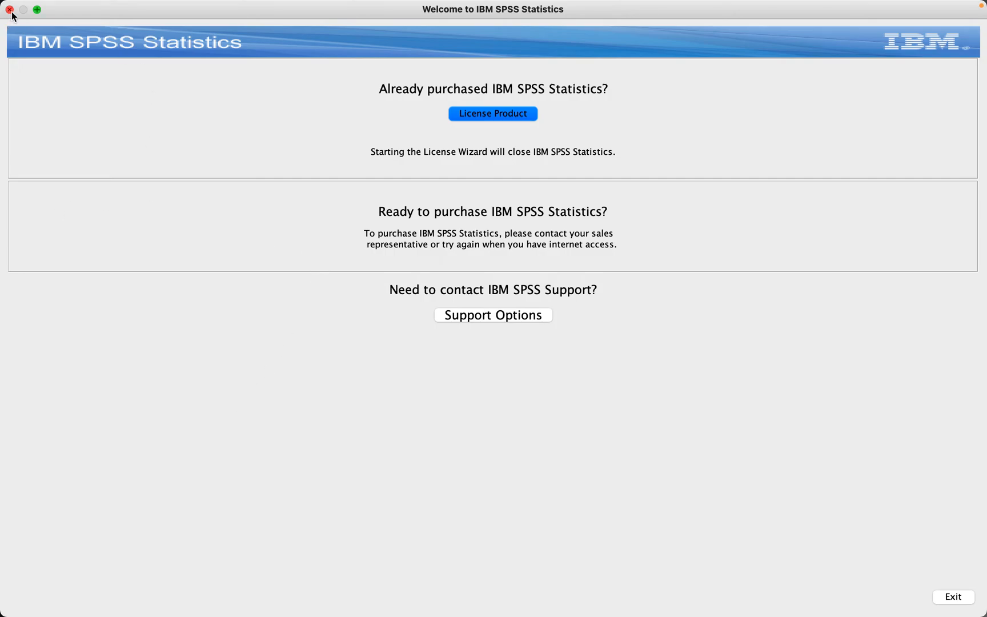
mouse_move(515, 490)
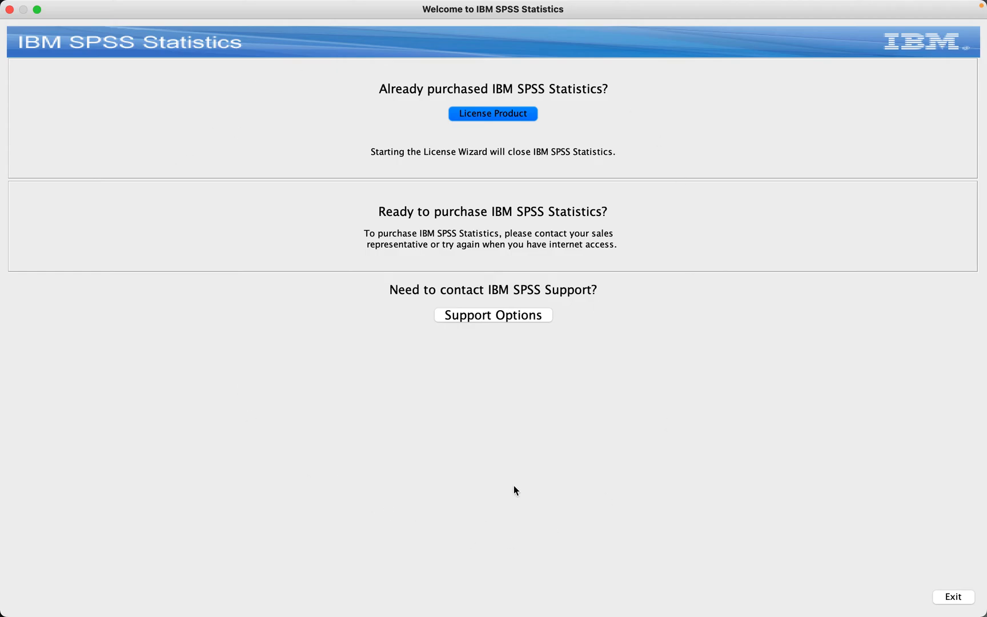
mouse_move(9, 9)
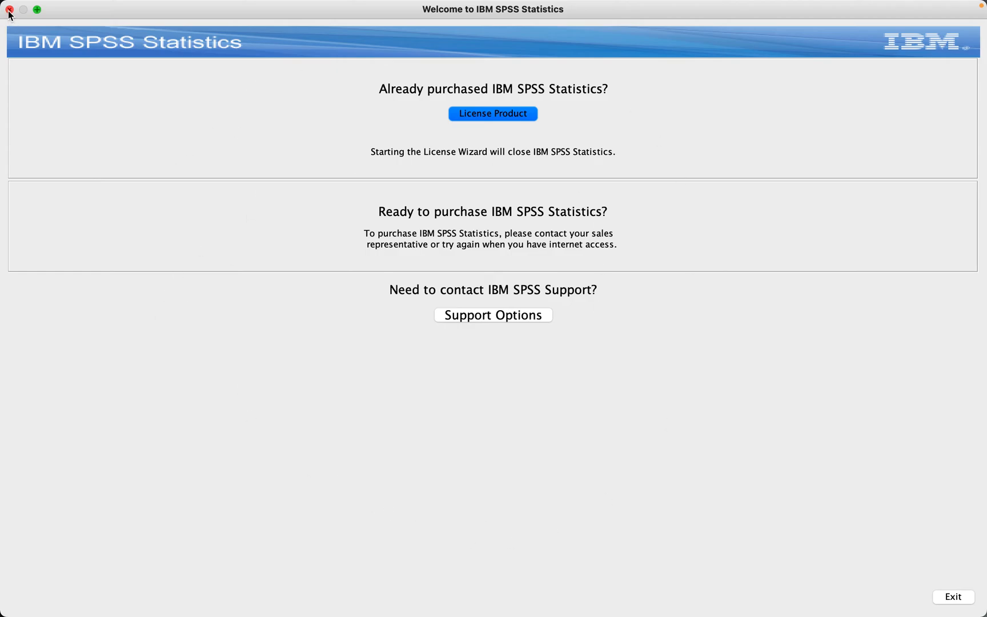
Close the Welcome window, acknowledge the no-license error 7001 and close the Output viewer.
left_click(10, 9)
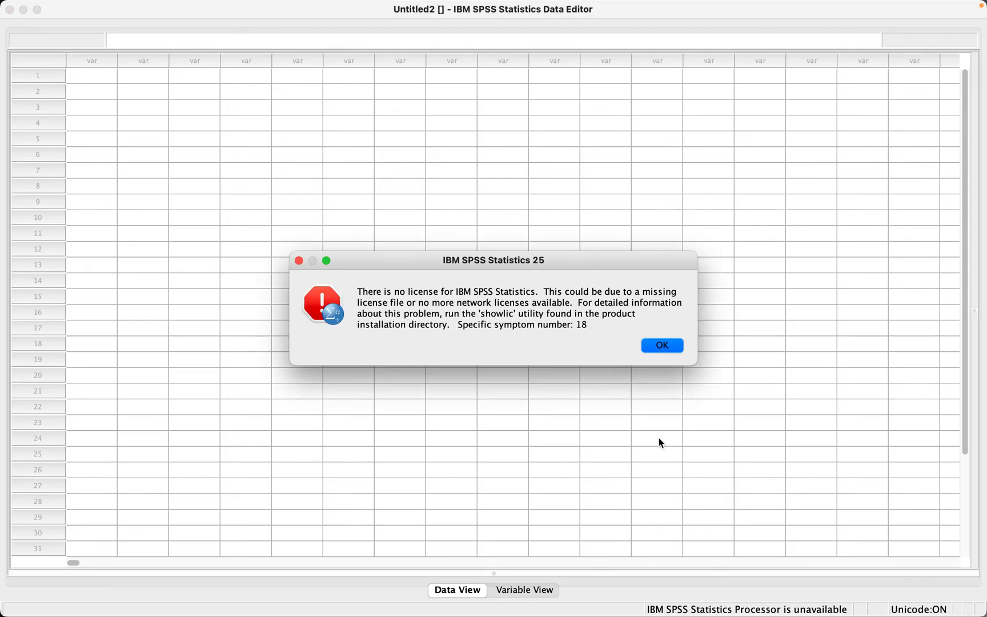
left_click(661, 345)
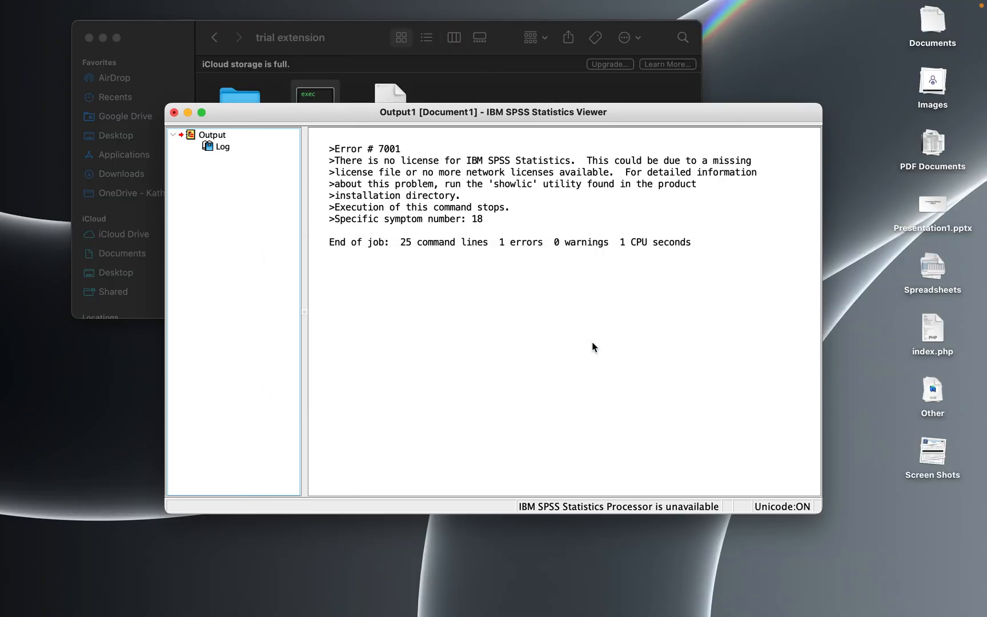
mouse_move(174, 112)
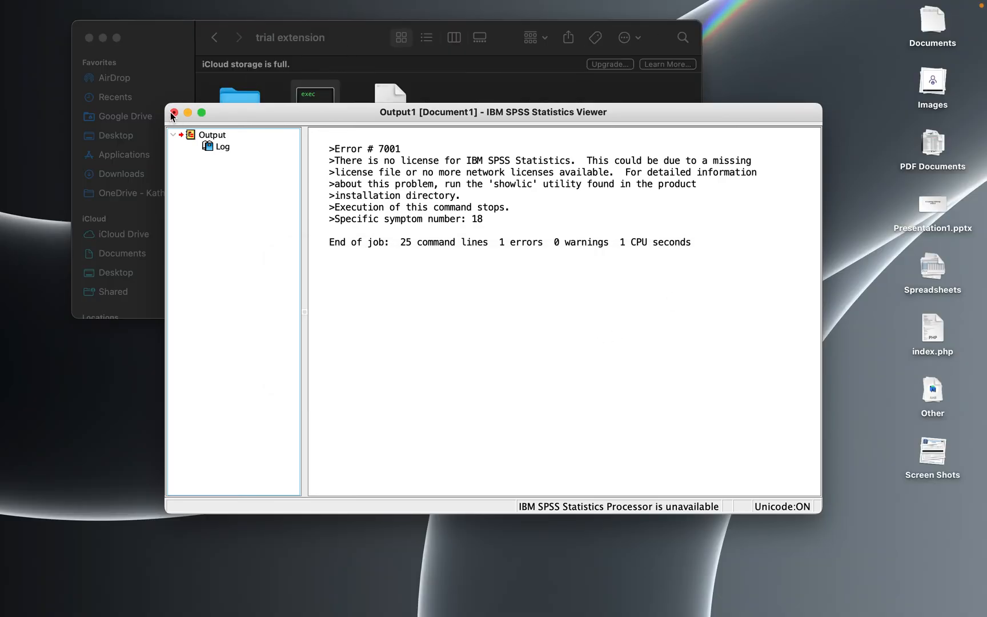
left_click(174, 111)
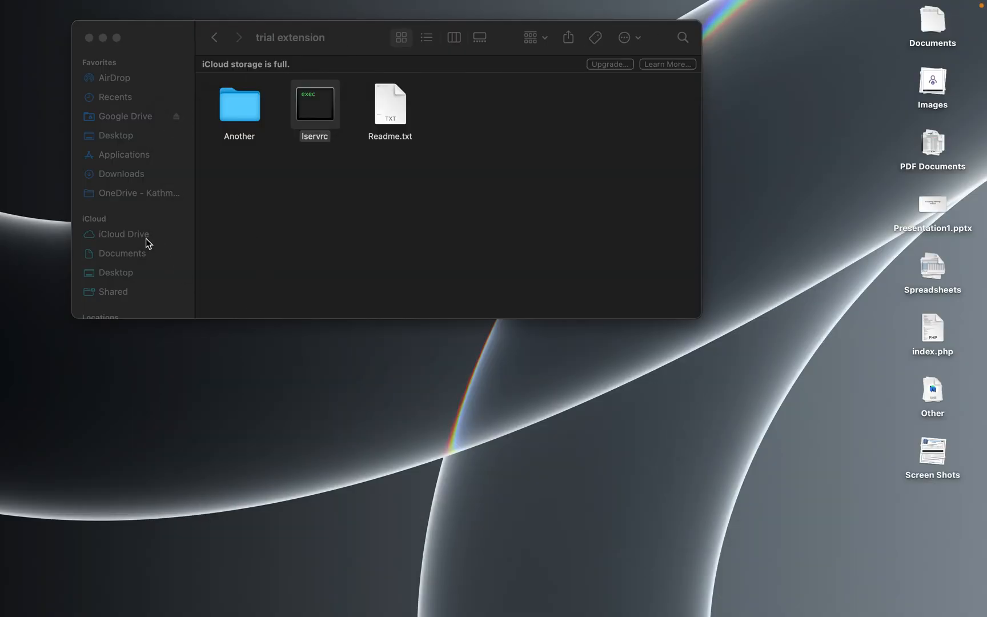
Browse to Applications > IBM > SPSS > Statistics > 25 and select the SPSSStatistics application.
left_click(125, 155)
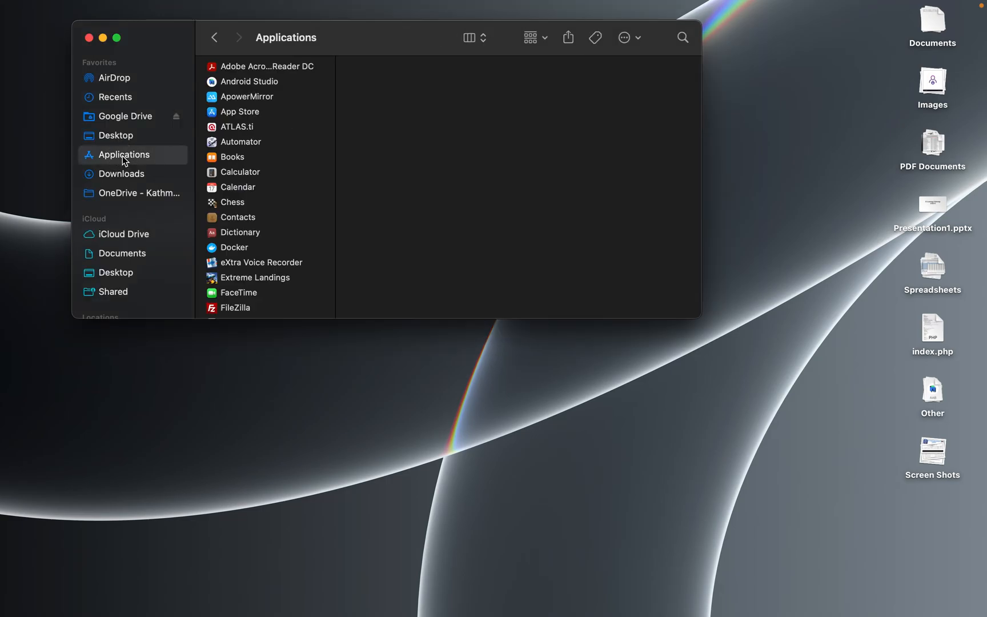
scroll("down", 3)
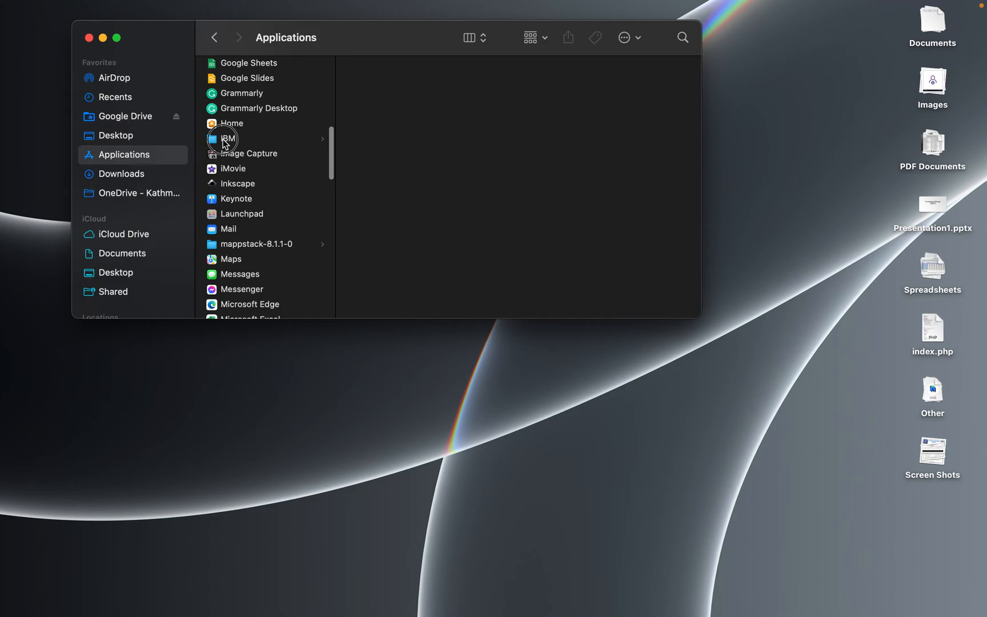
left_click(233, 138)
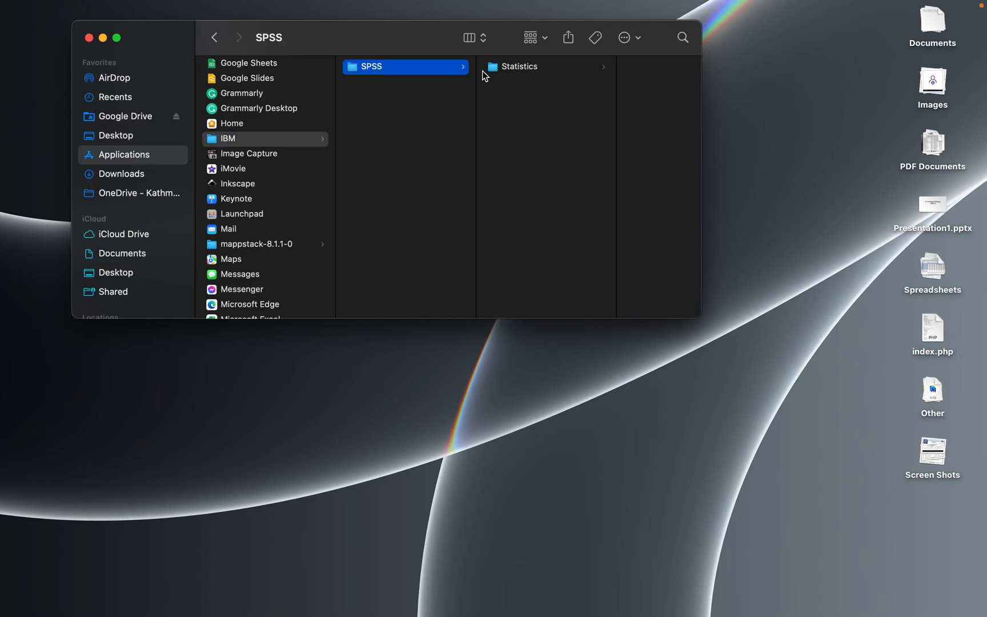
left_click(518, 67)
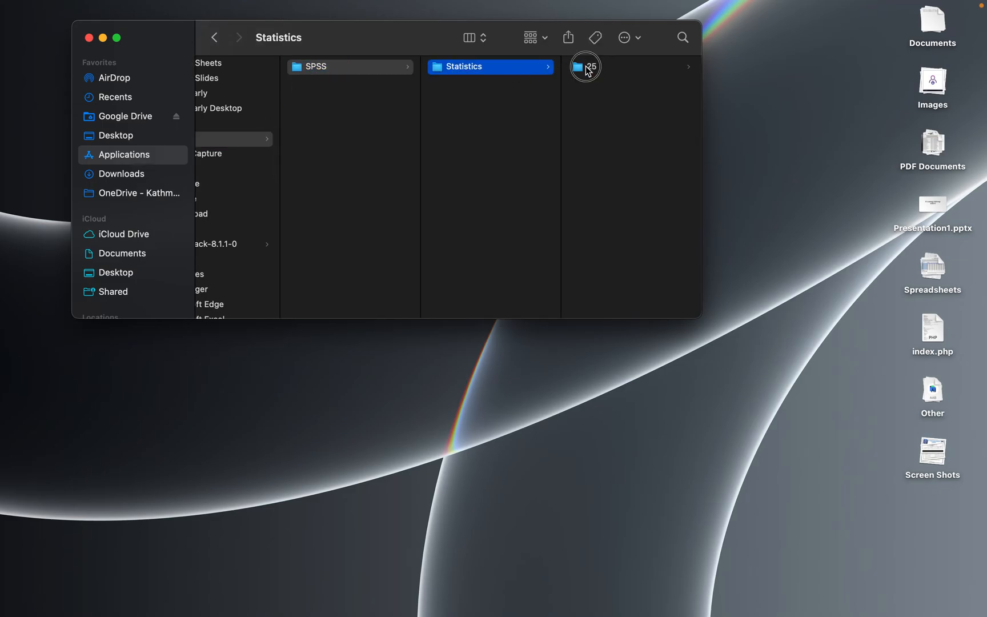
left_click(584, 66)
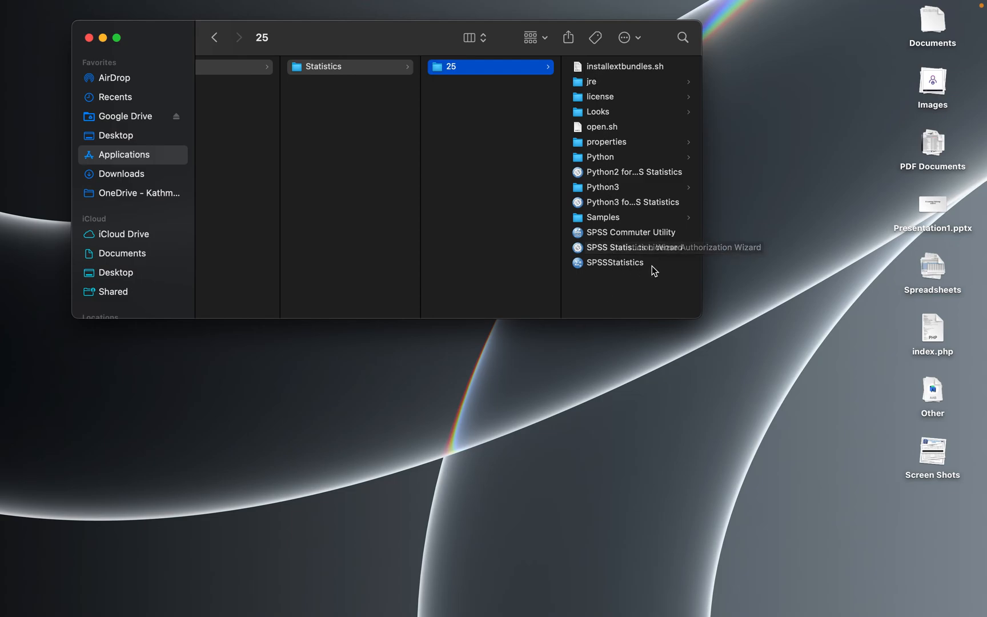
left_click(617, 262)
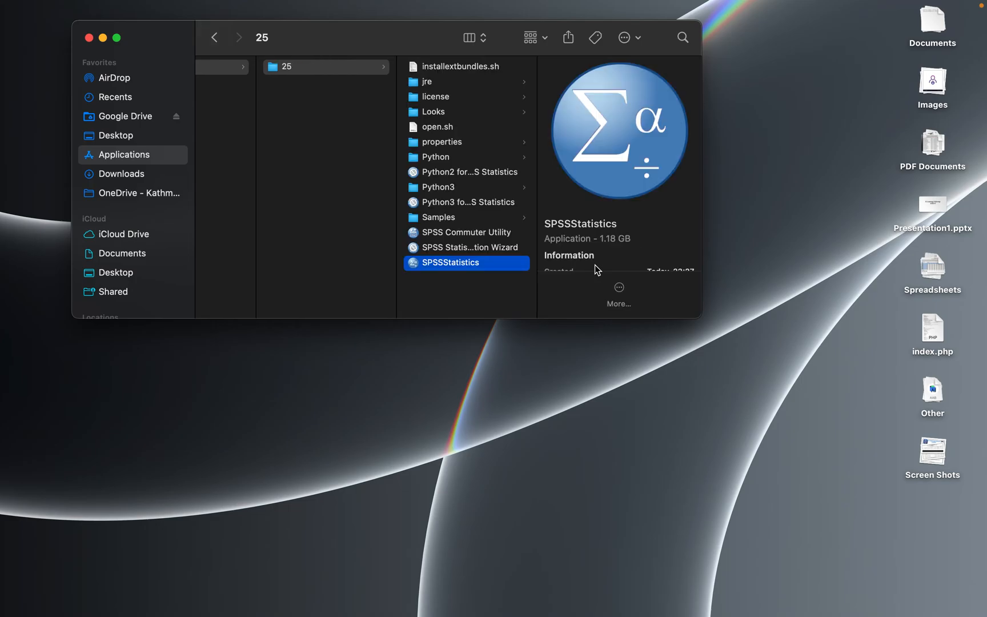
Show the SPSSStatistics package contents, paste lservrc into Contents/bin, and close Finder.
right_click(449, 263)
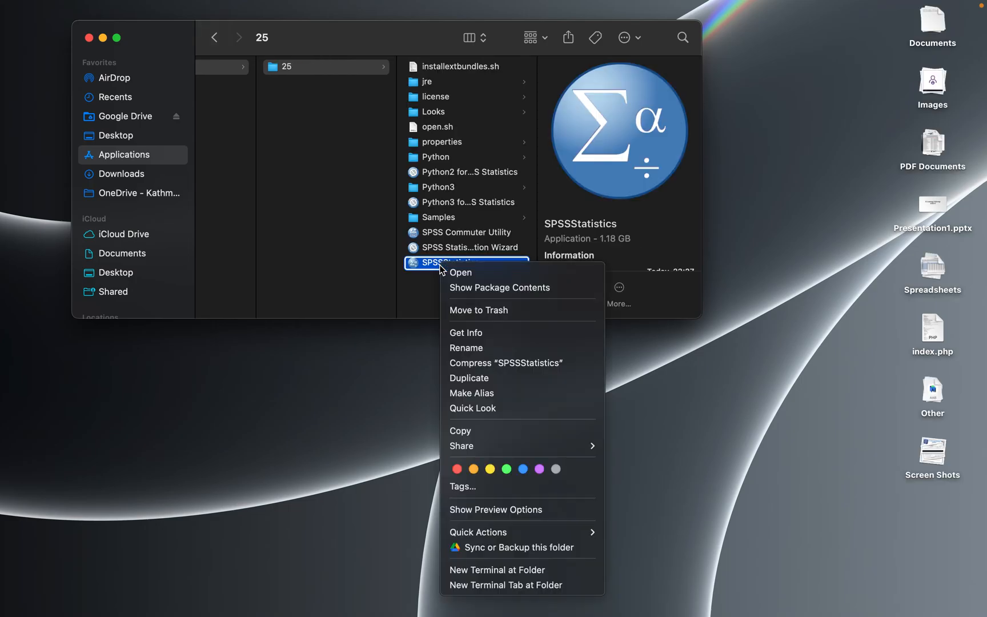
mouse_move(461, 272)
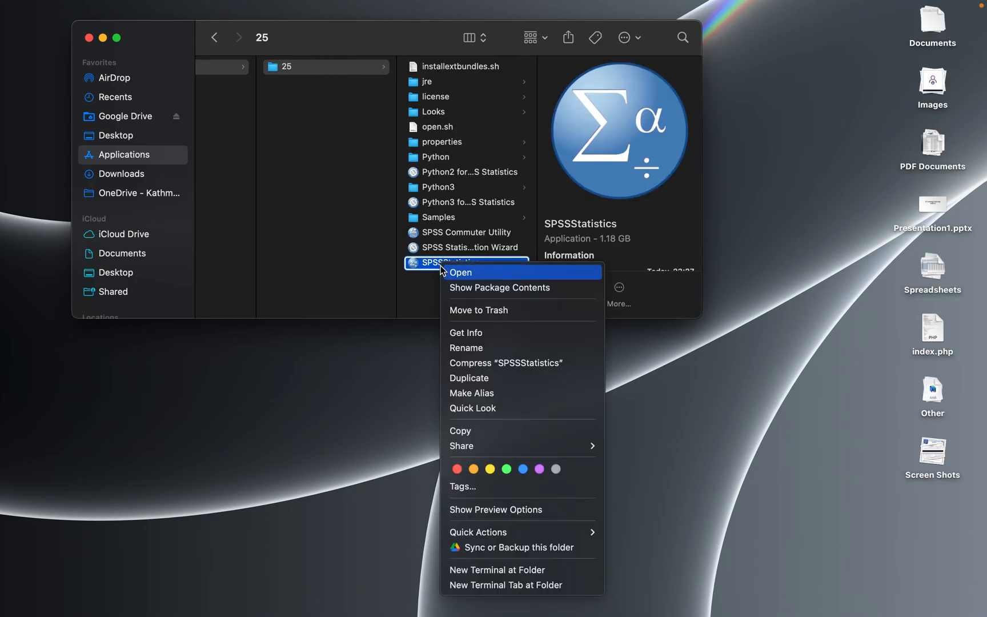
left_click(471, 295)
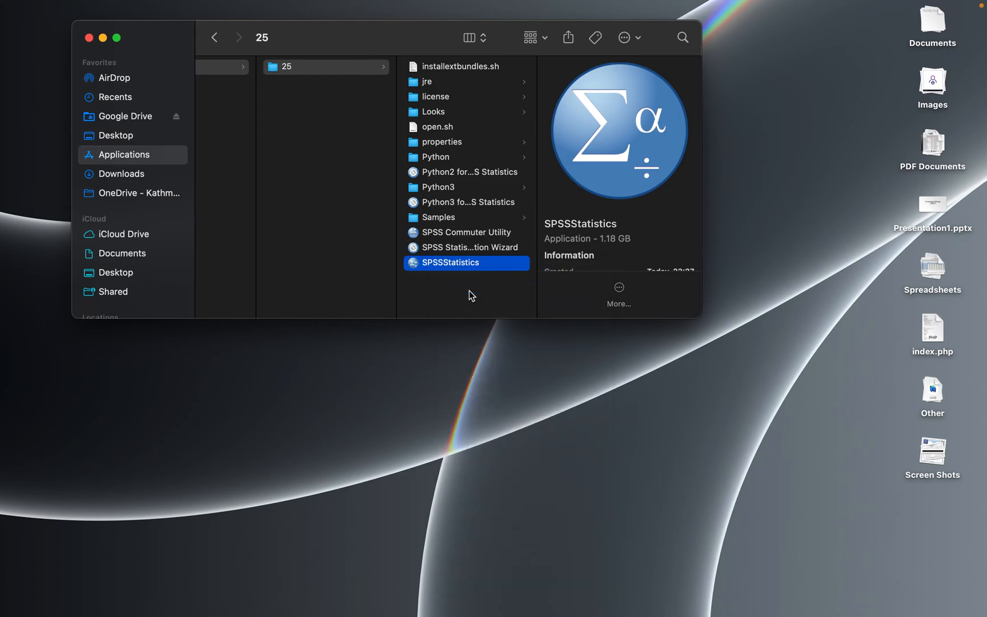
double_click(451, 263)
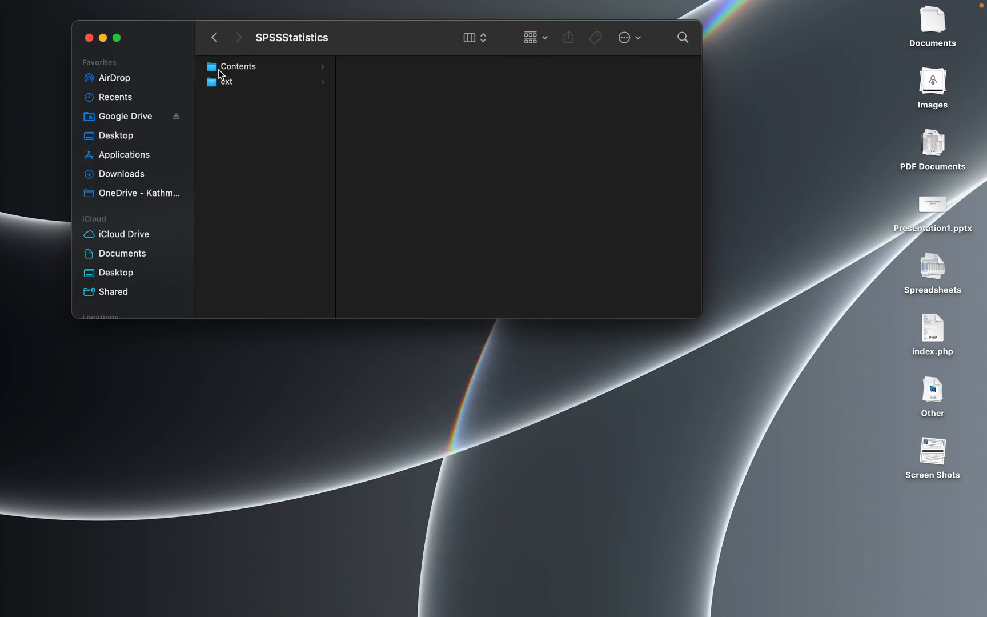
left_click(238, 66)
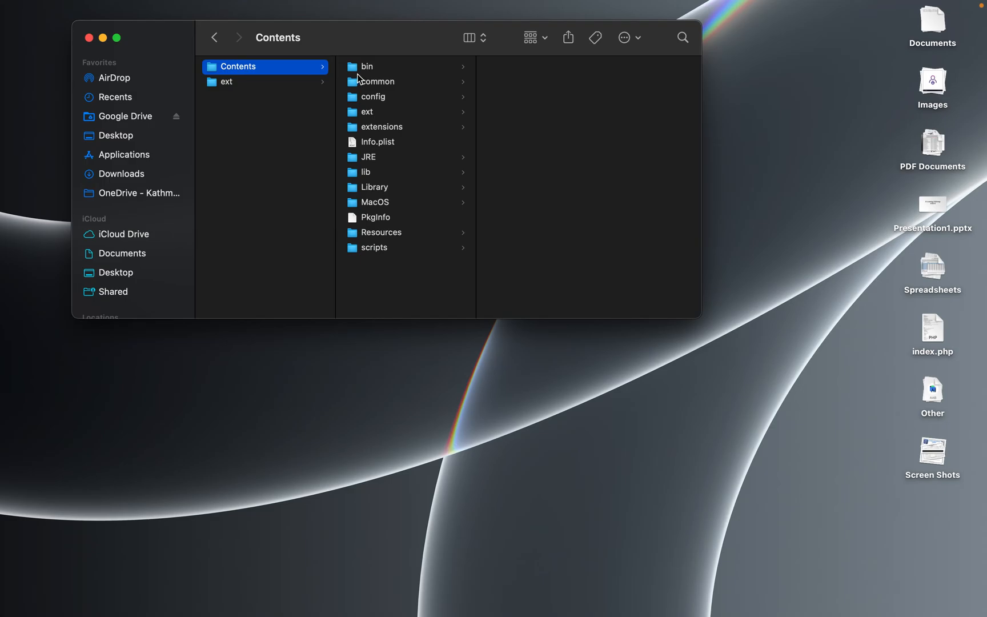
left_click(378, 81)
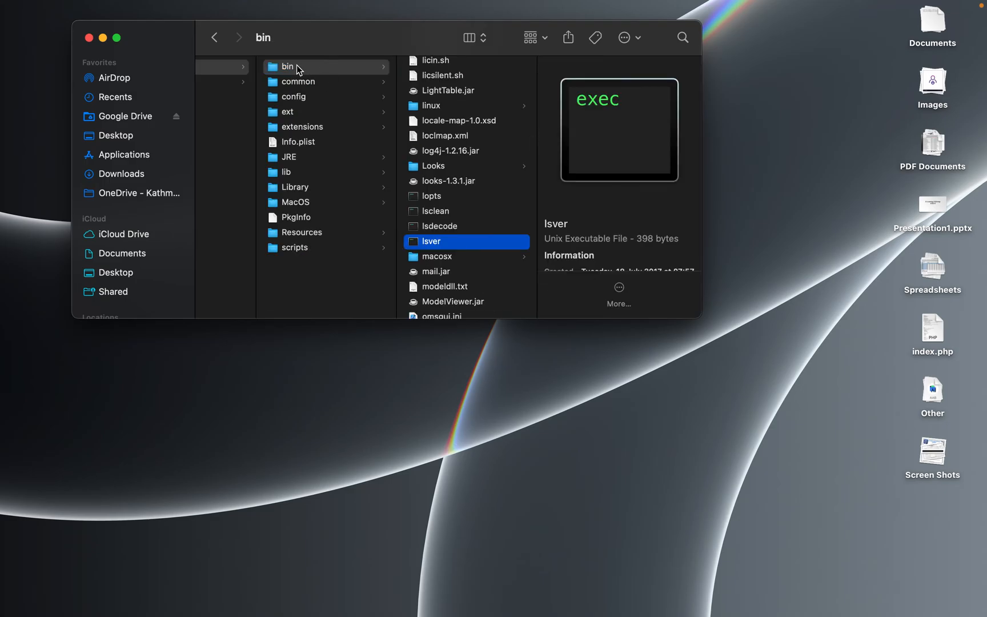
right_click(287, 66)
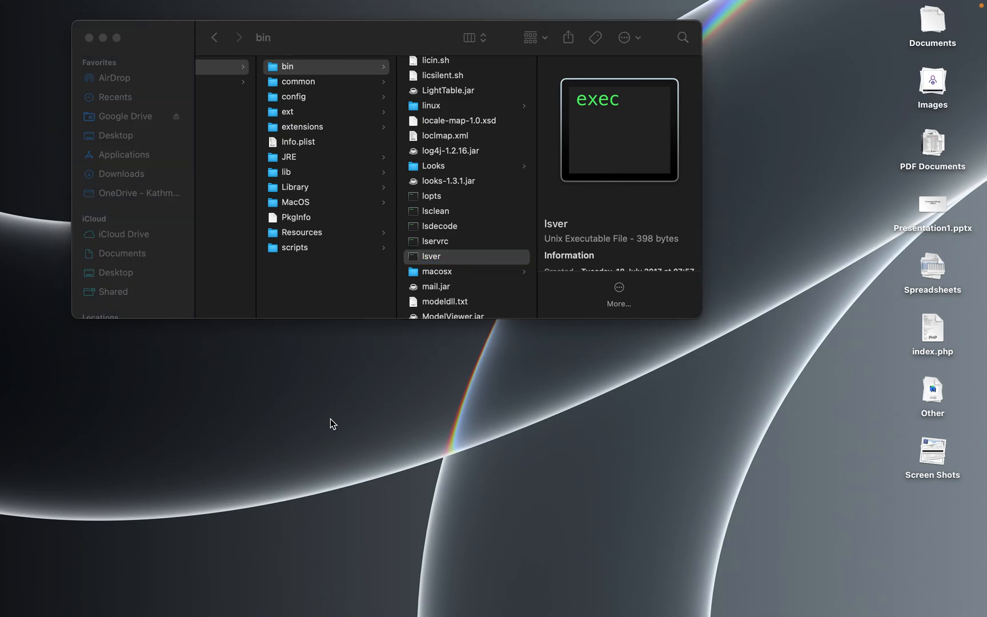
left_click(89, 38)
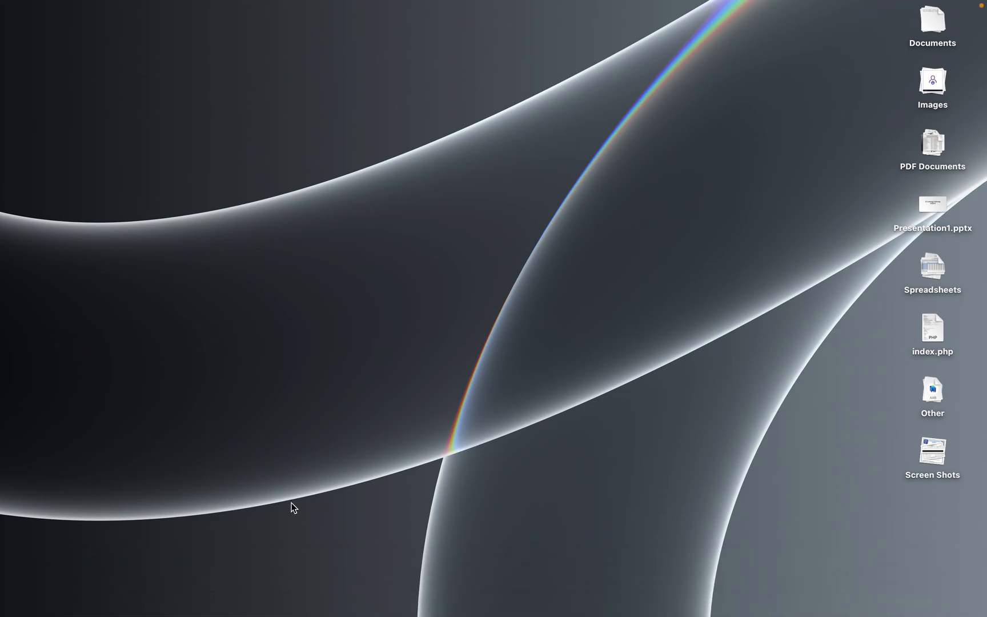
Bring up Launchpad to start IBM SPSS Statistics again.
left_click(280, 588)
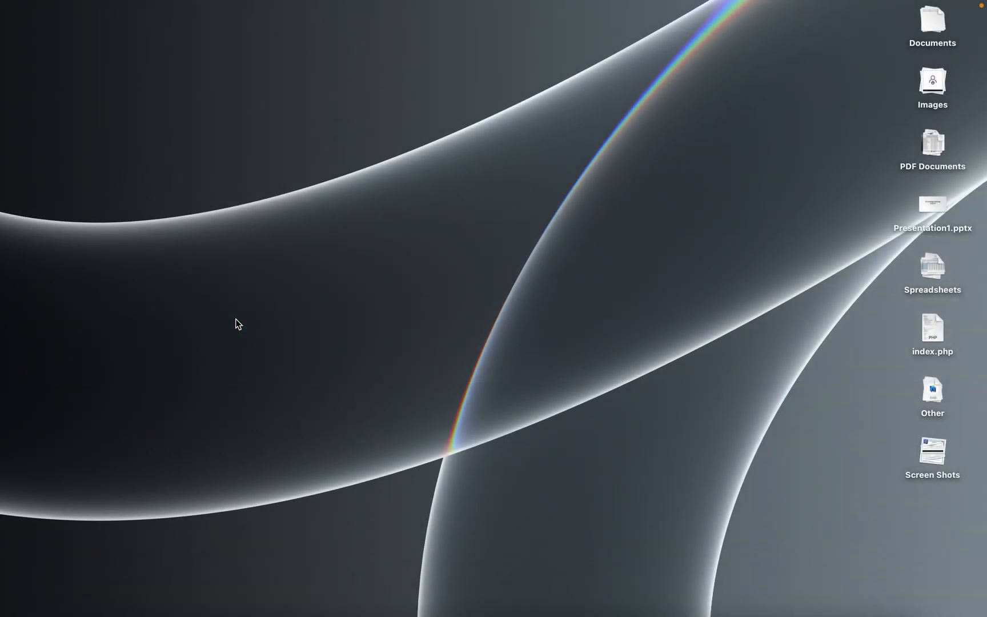
mouse_move(471, 236)
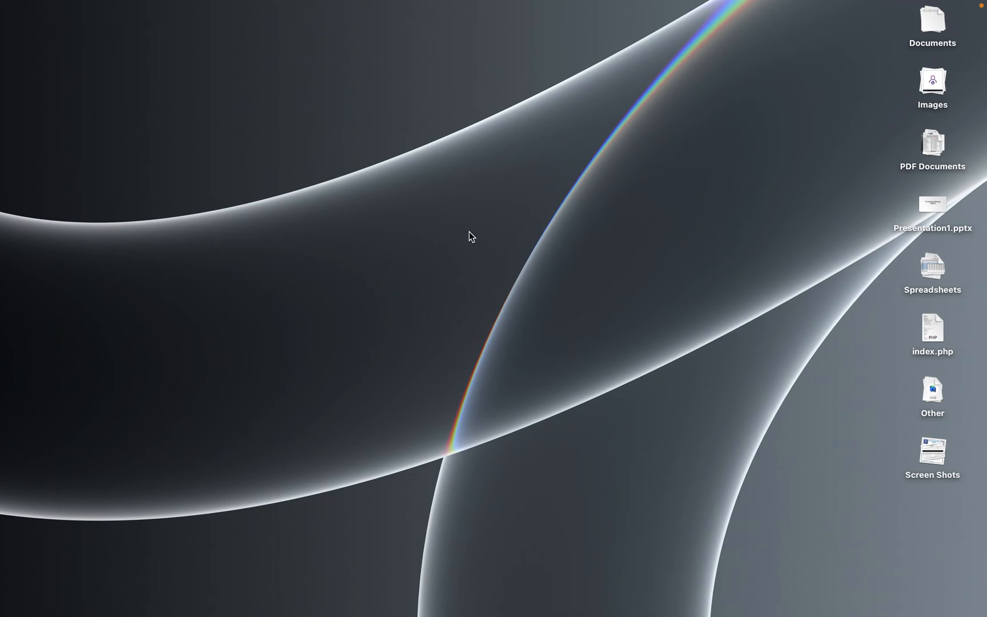
mouse_move(250, 341)
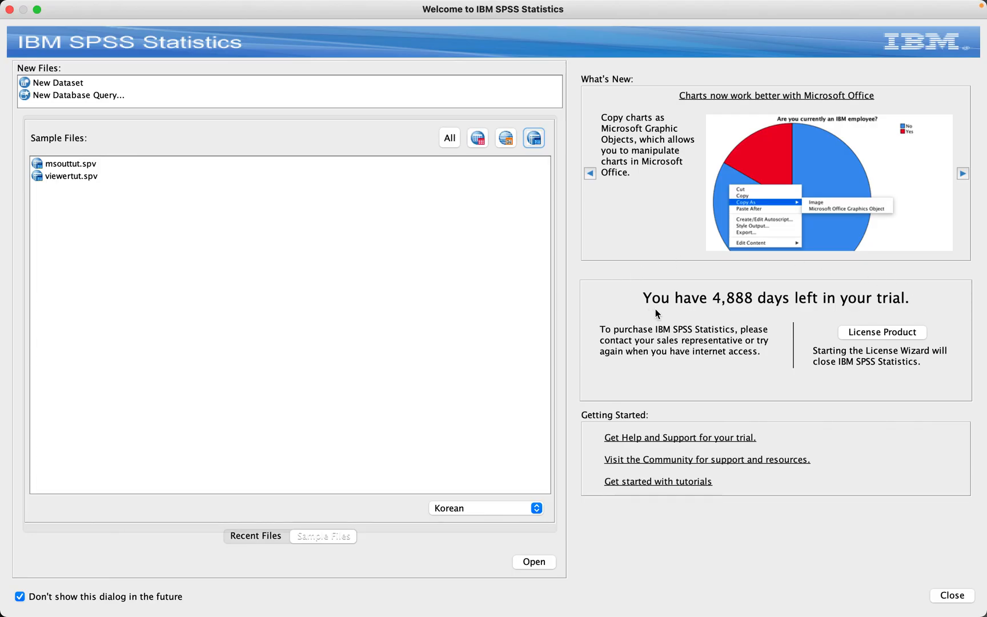
mouse_move(739, 306)
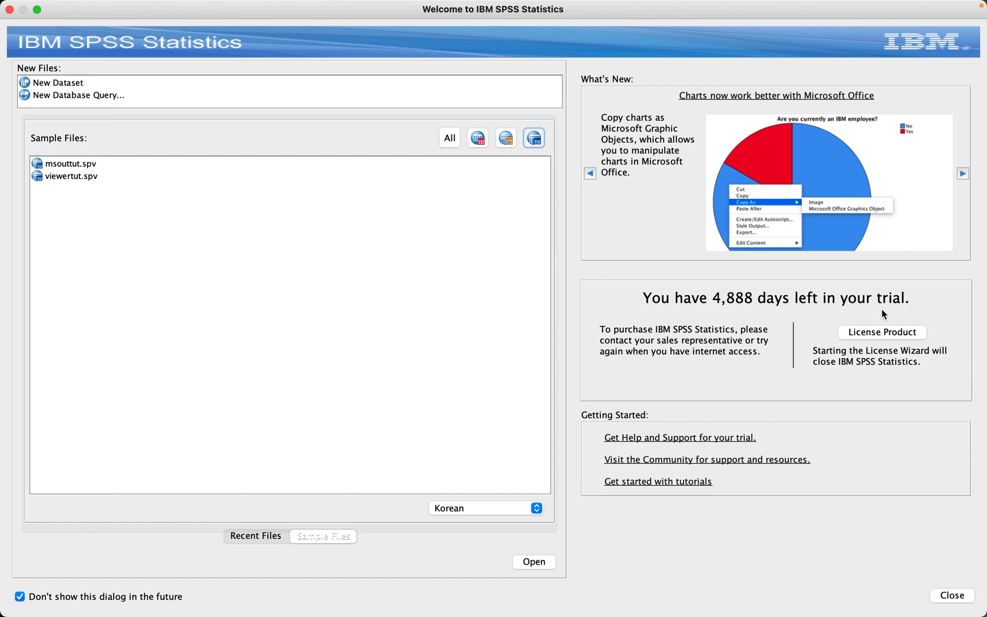
mouse_move(937, 313)
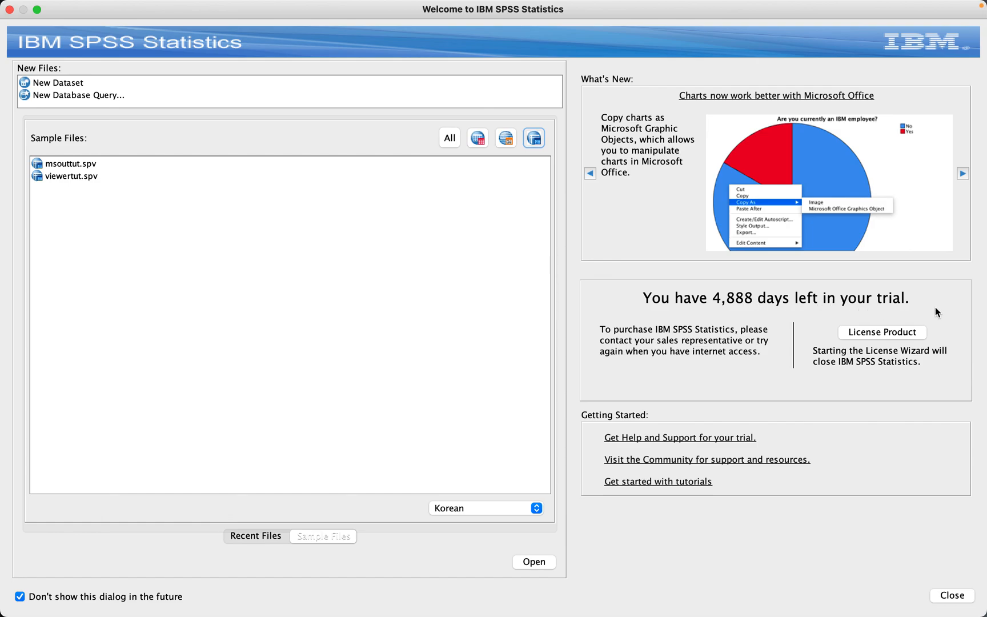
mouse_move(786, 319)
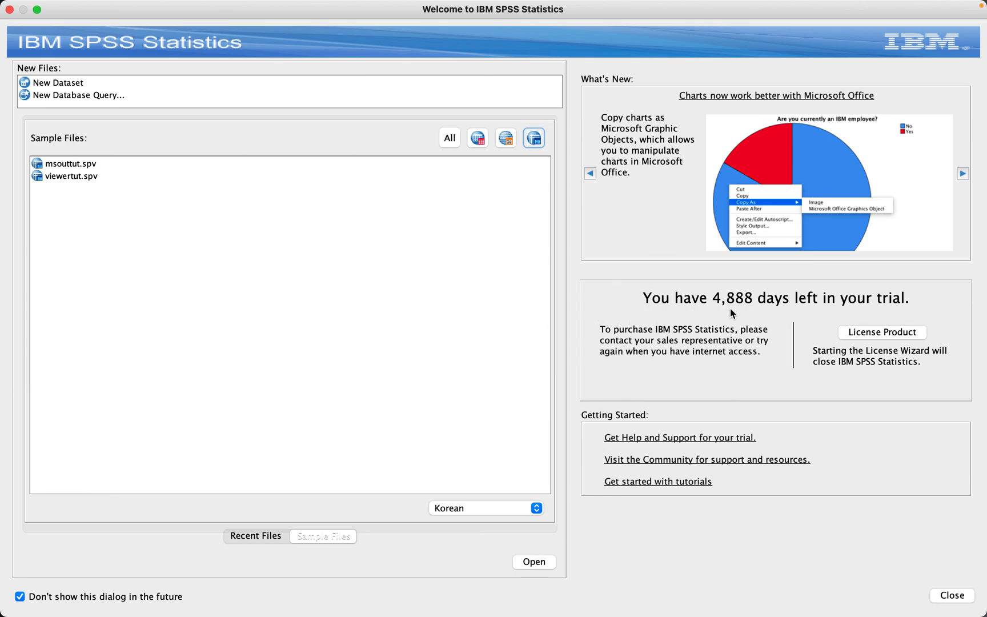
mouse_move(843, 316)
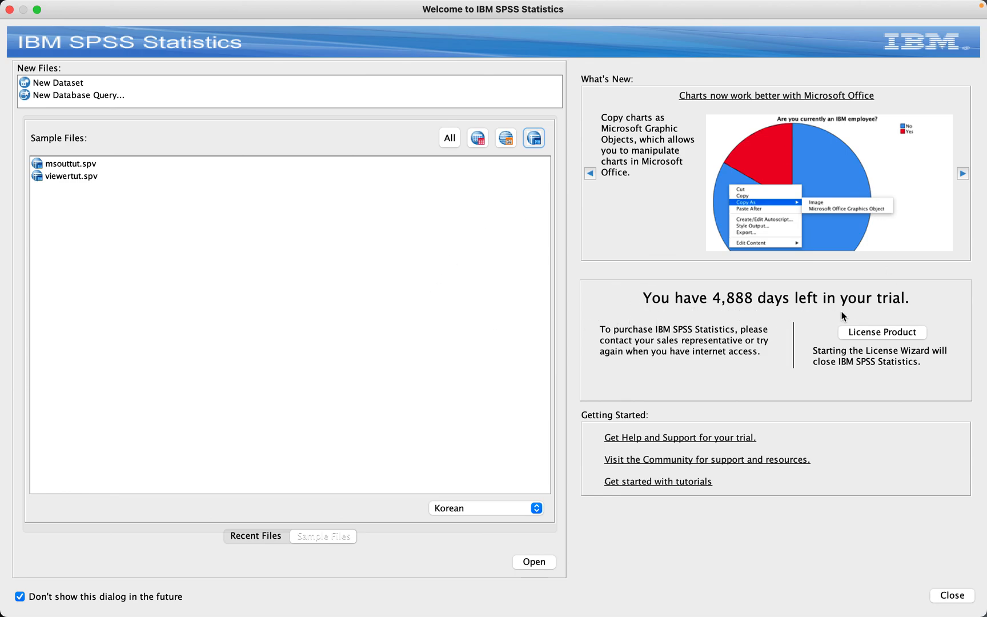